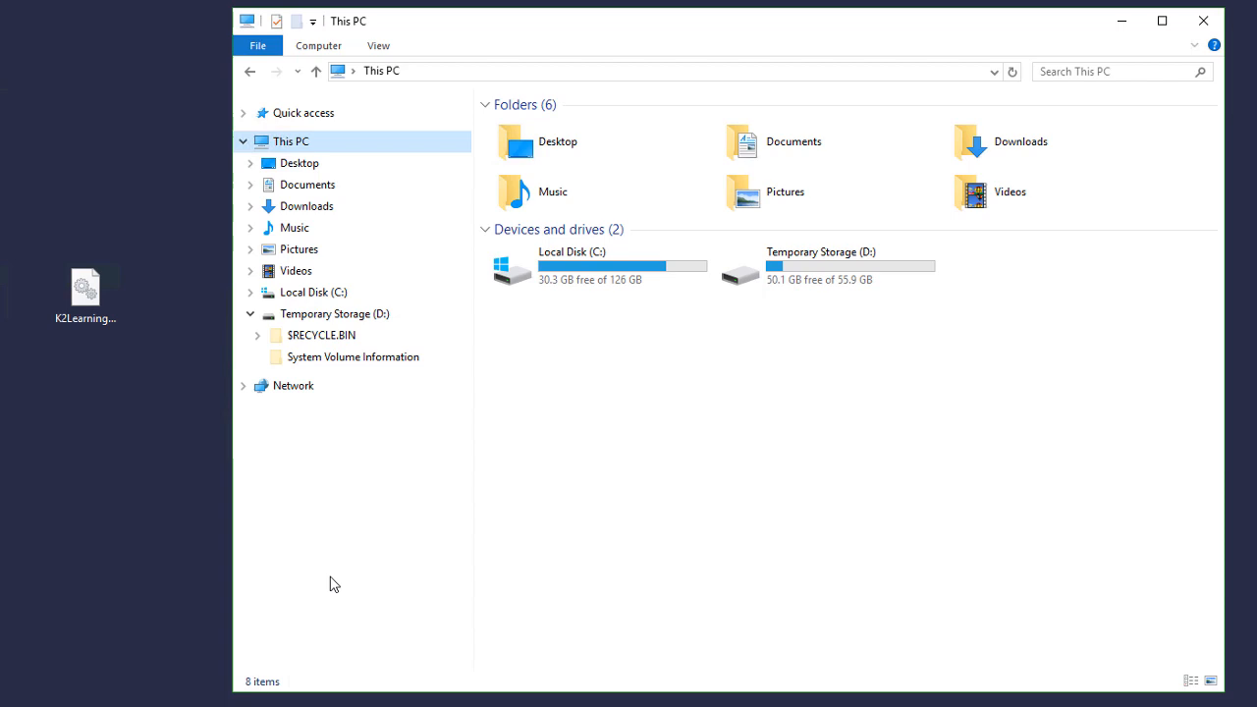
{"action": "mouse_move", "coordinate": [122, 326]}
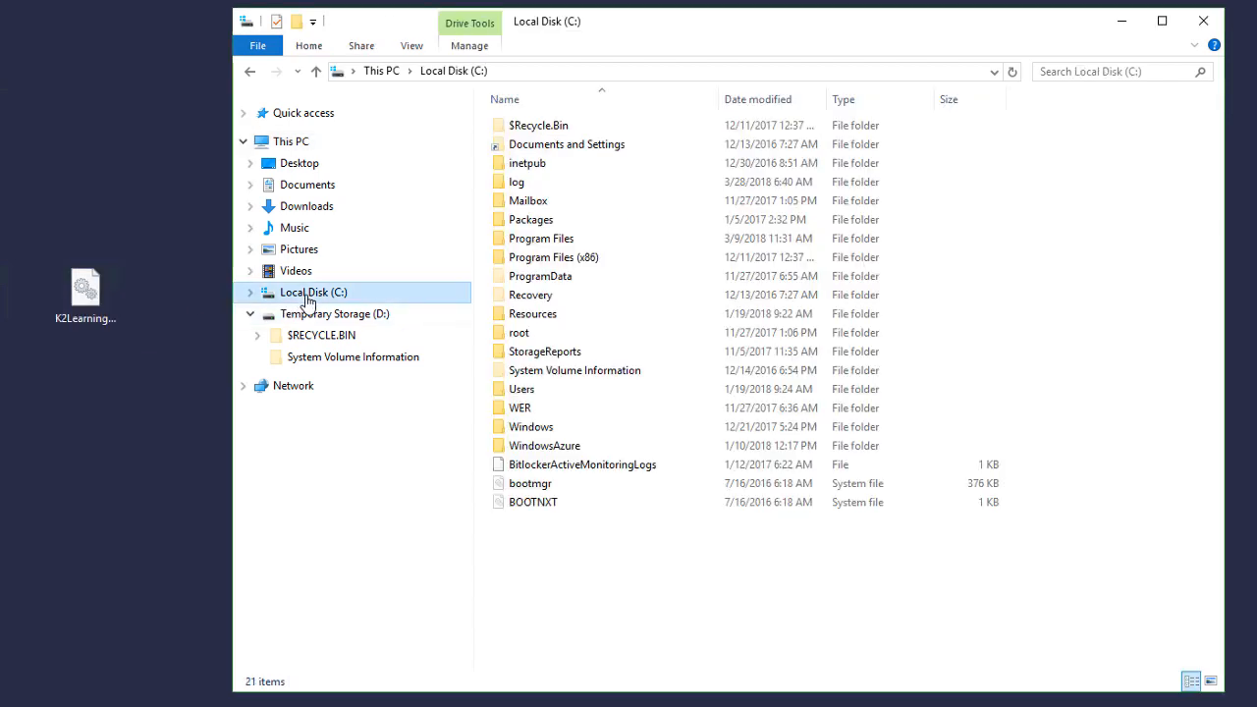
Browse into C:\Program Files (x86)\K2\ServiceBroker and select K2Learning.DynamicService.XML.dll.
{"action": "left_click", "coordinate": [554, 255]}
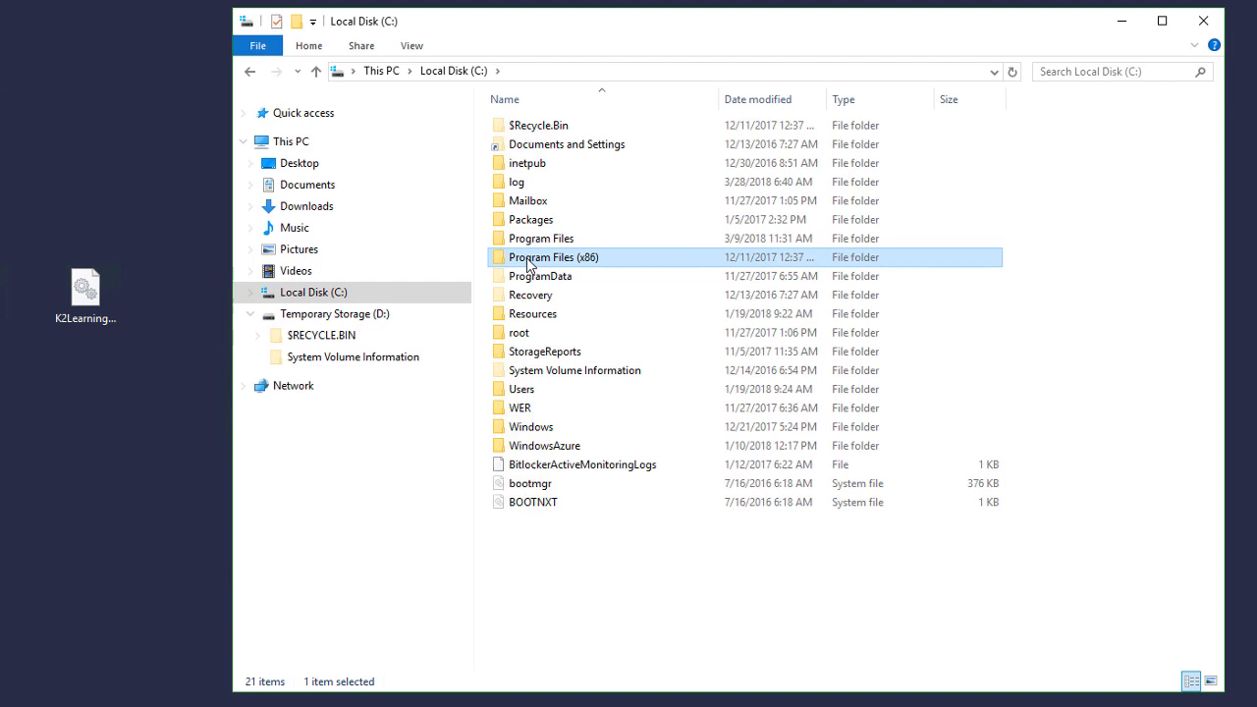
{"action": "double_click", "coordinate": [554, 255]}
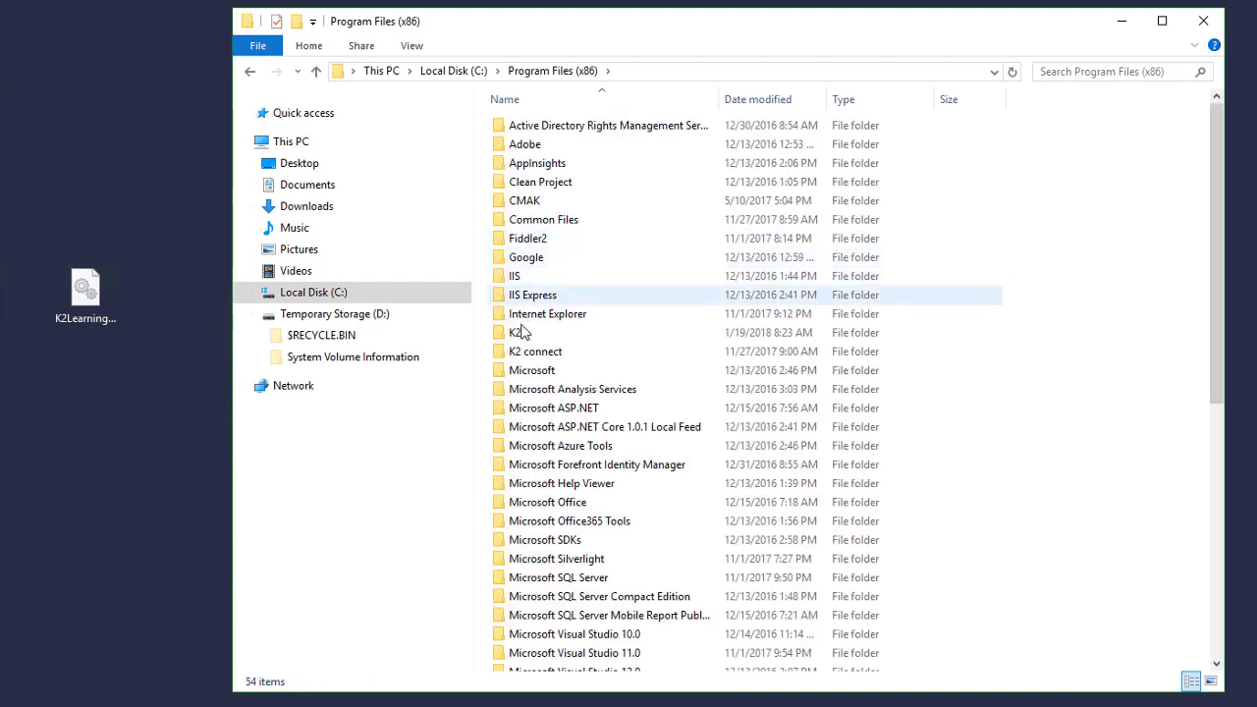
{"action": "double_click", "coordinate": [515, 332]}
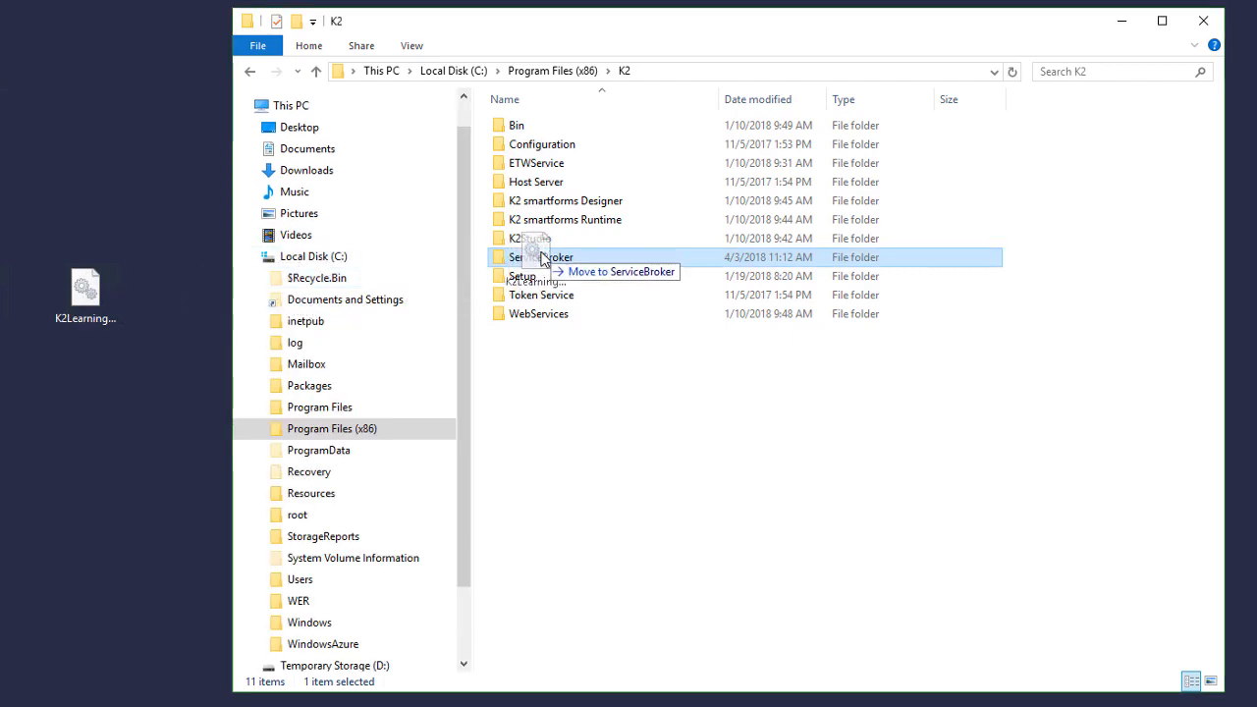
{"action": "double_click", "coordinate": [538, 256]}
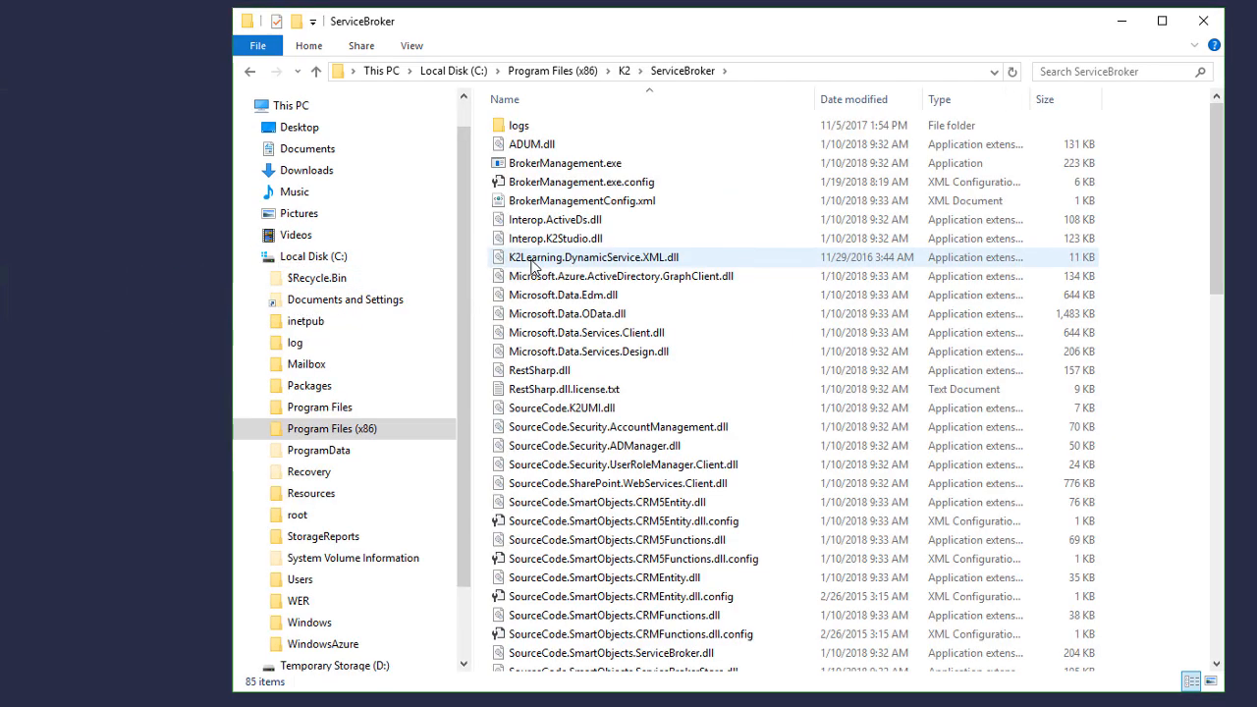
{"action": "left_click", "coordinate": [591, 255]}
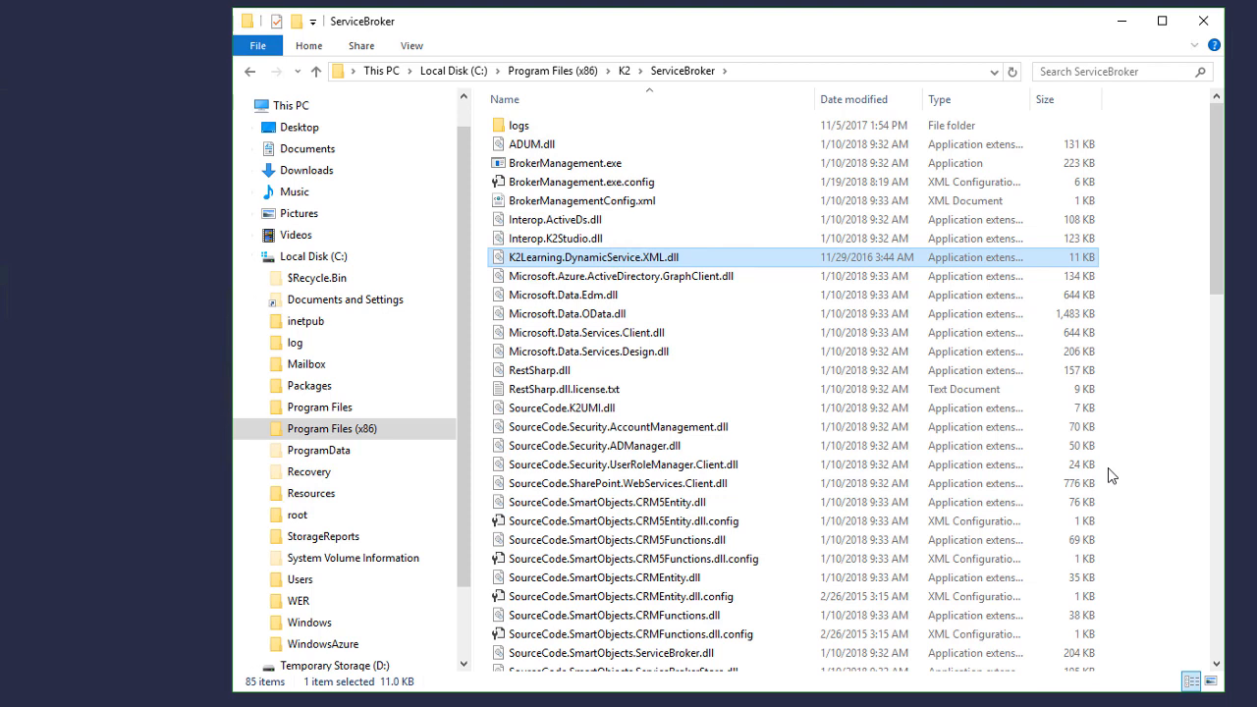
{"action": "mouse_move", "coordinate": [1127, 43]}
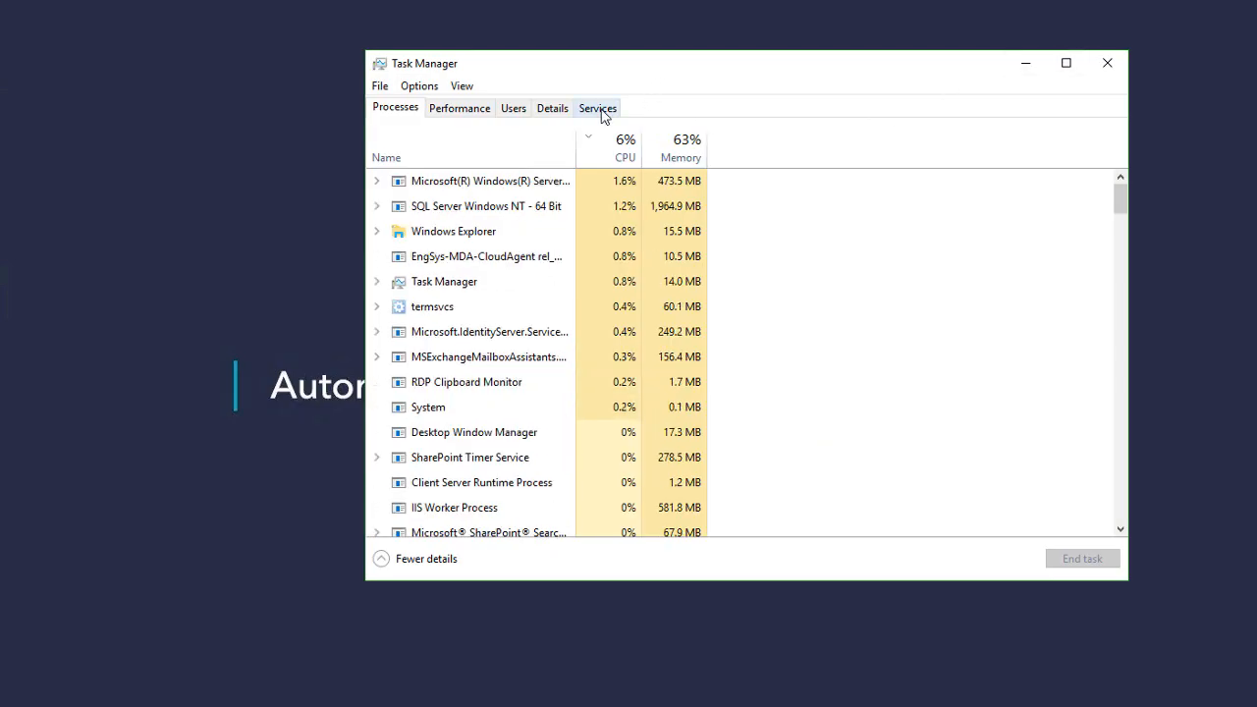
Show Task Manager's Services list and bring up the K2 Server service's actions.
{"action": "left_click", "coordinate": [597, 108]}
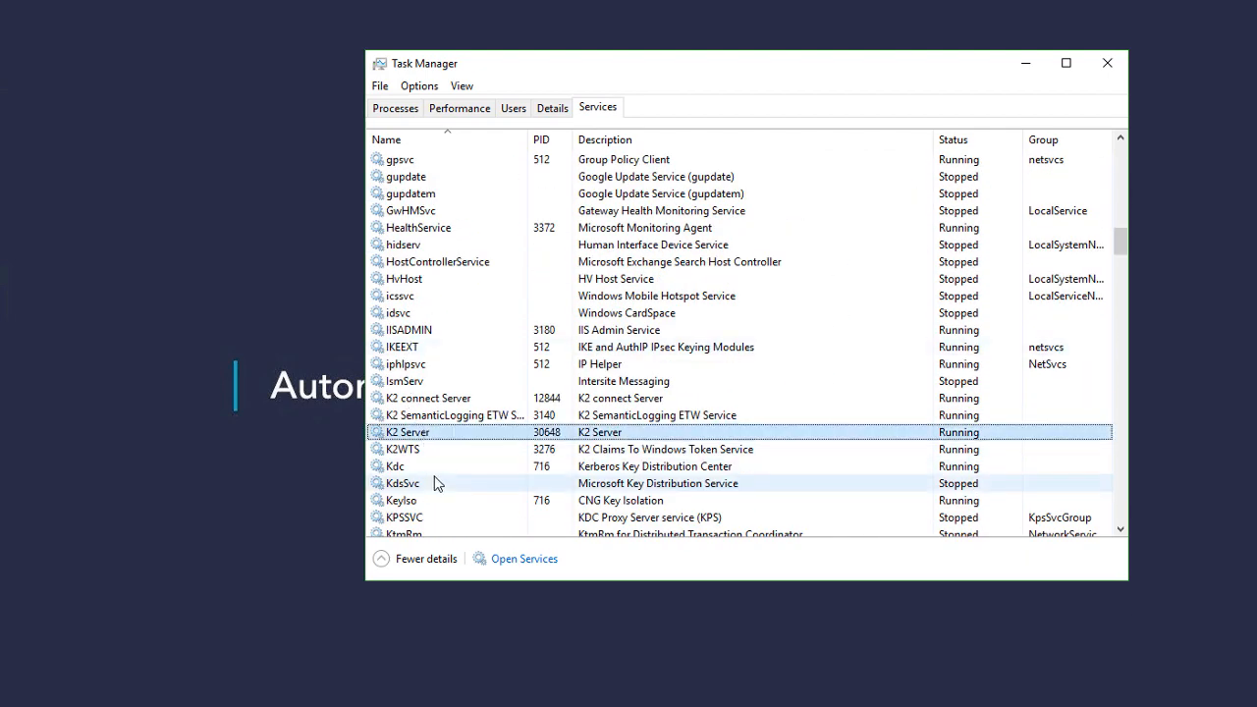
{"action": "right_click", "coordinate": [432, 432]}
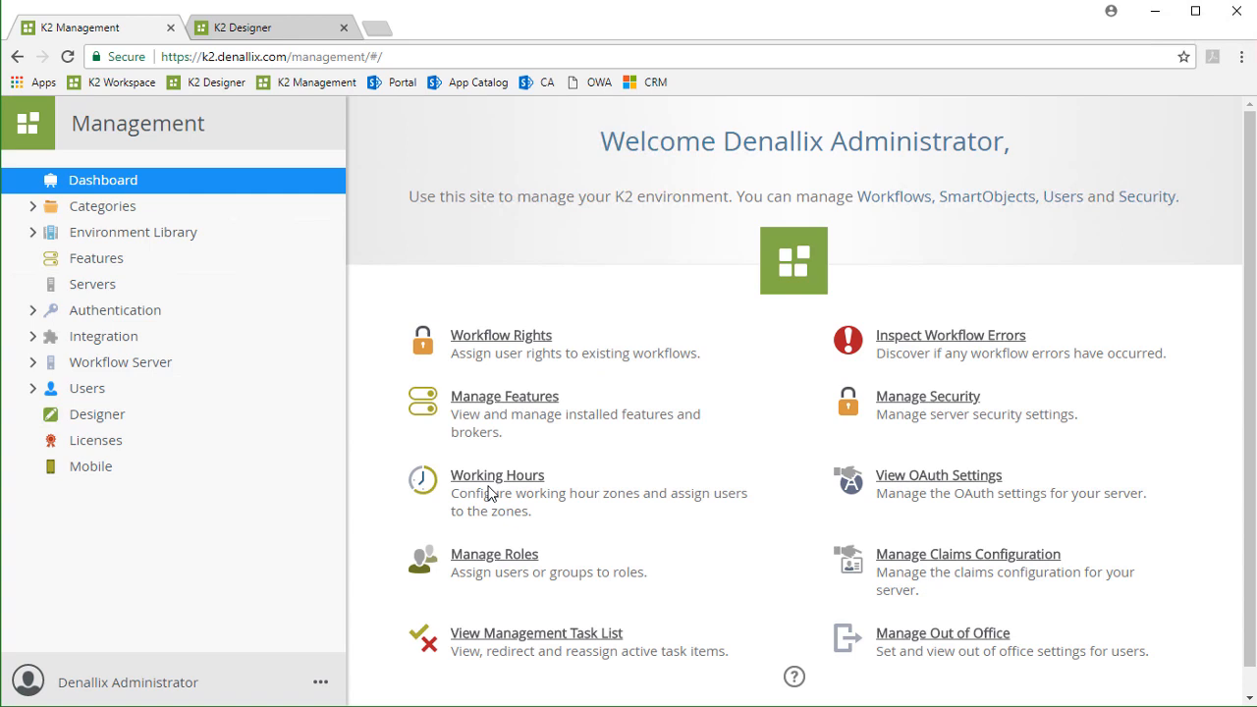
{"action": "mouse_move", "coordinate": [153, 378]}
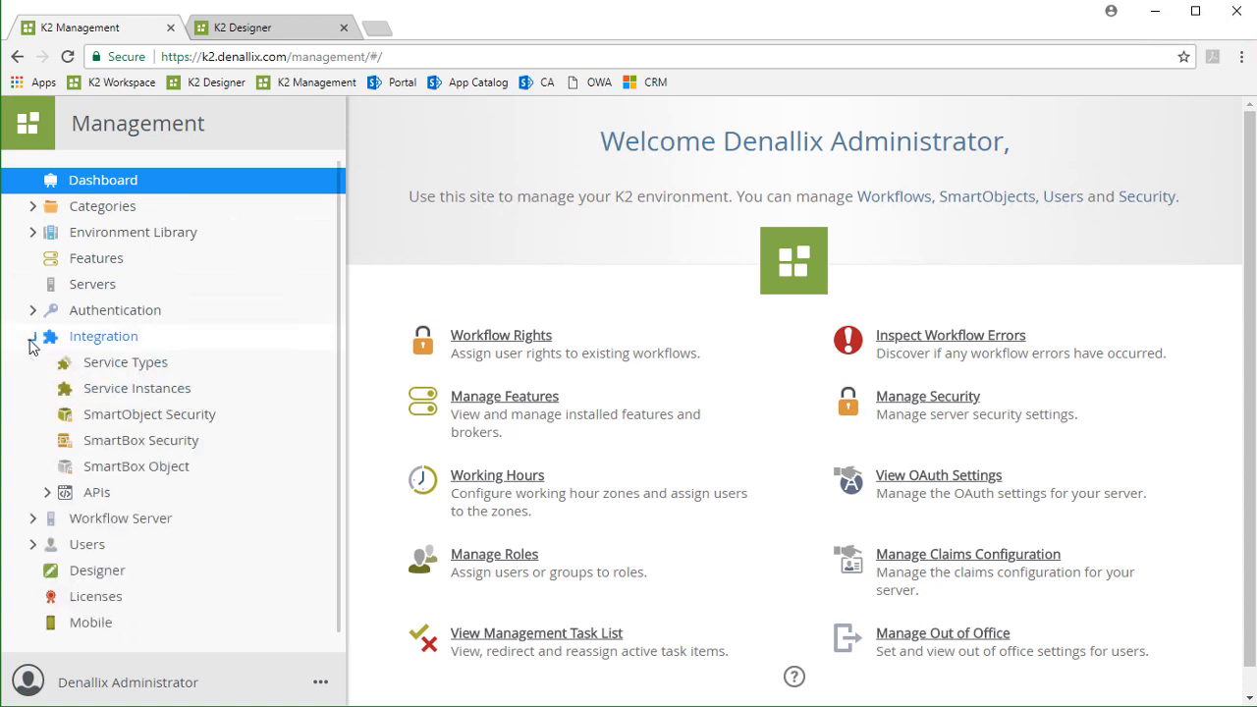
{"action": "mouse_move", "coordinate": [126, 362]}
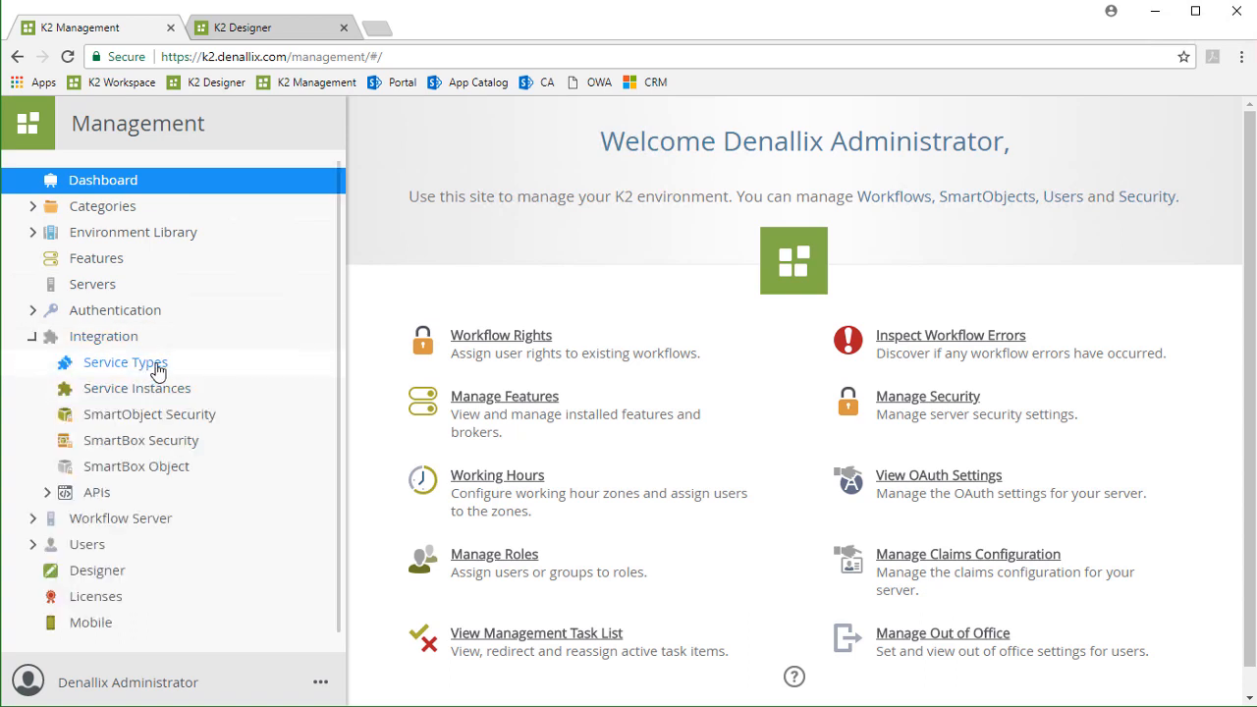
Show the registered Service Types list under Integration.
{"action": "left_click", "coordinate": [125, 362]}
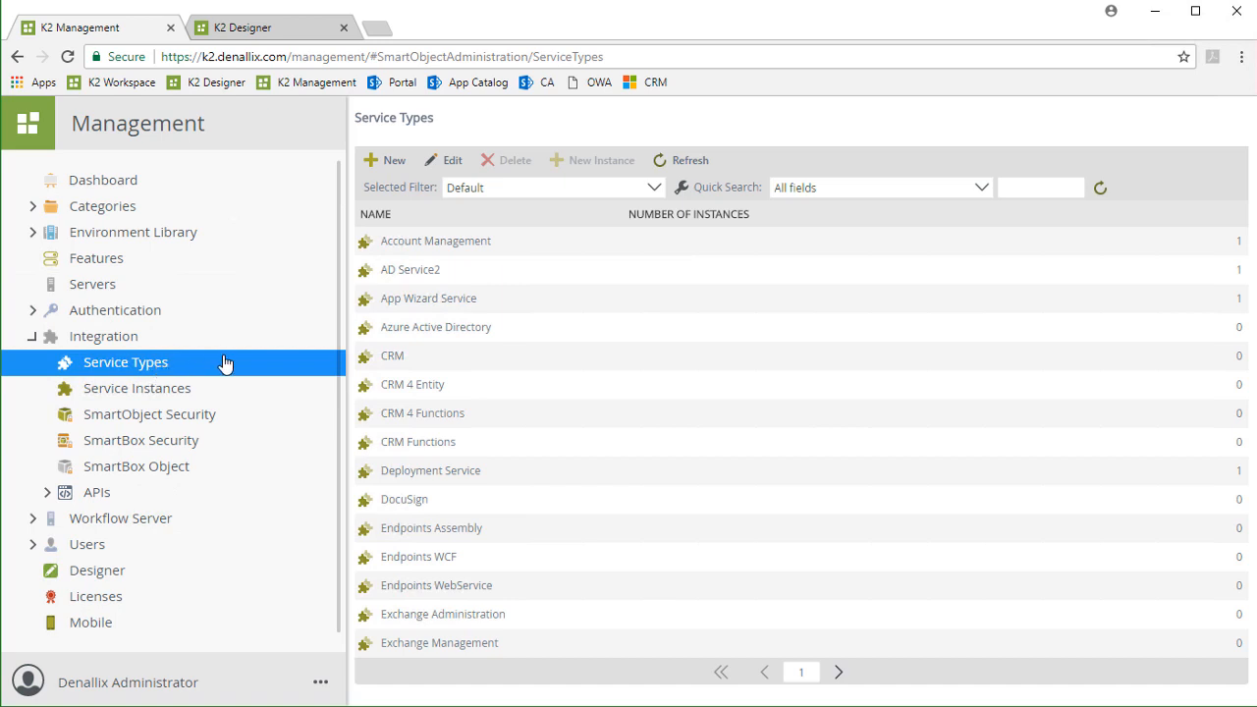
{"action": "mouse_move", "coordinate": [244, 362]}
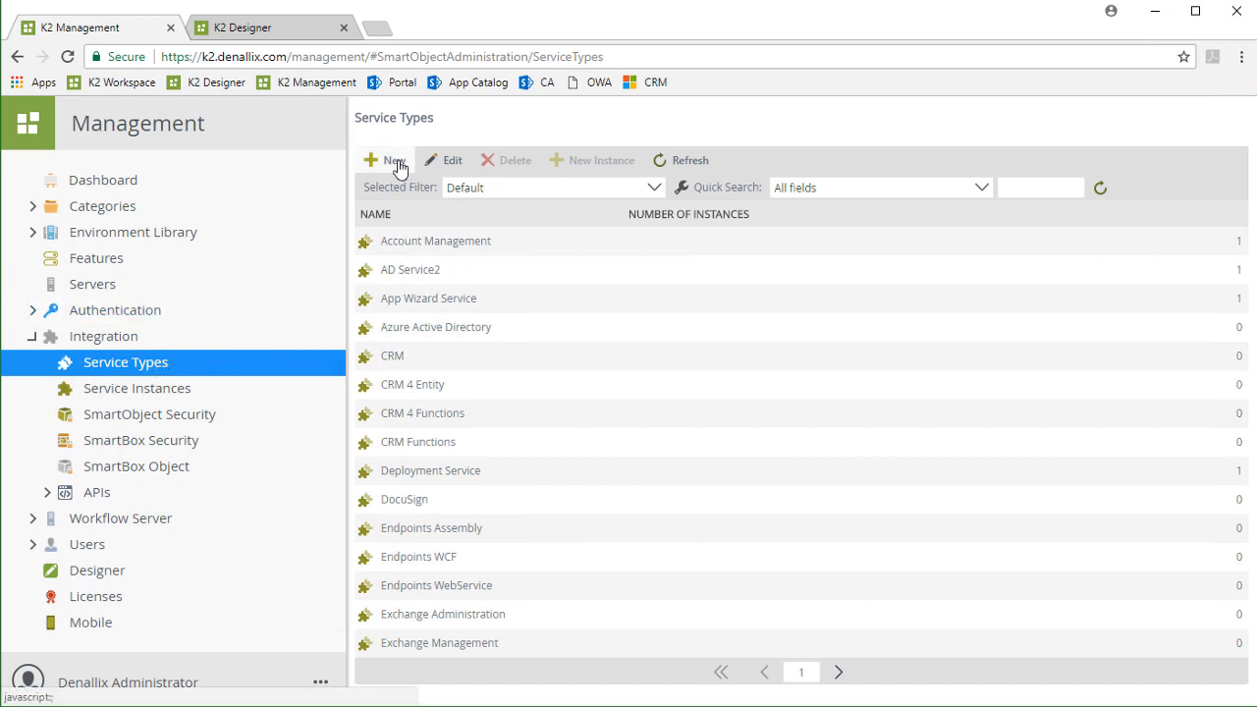
Start a new service type using the K2Learning.DynamicService.XML.CustomXMLServiceBroker broker.
{"action": "left_click", "coordinate": [392, 161]}
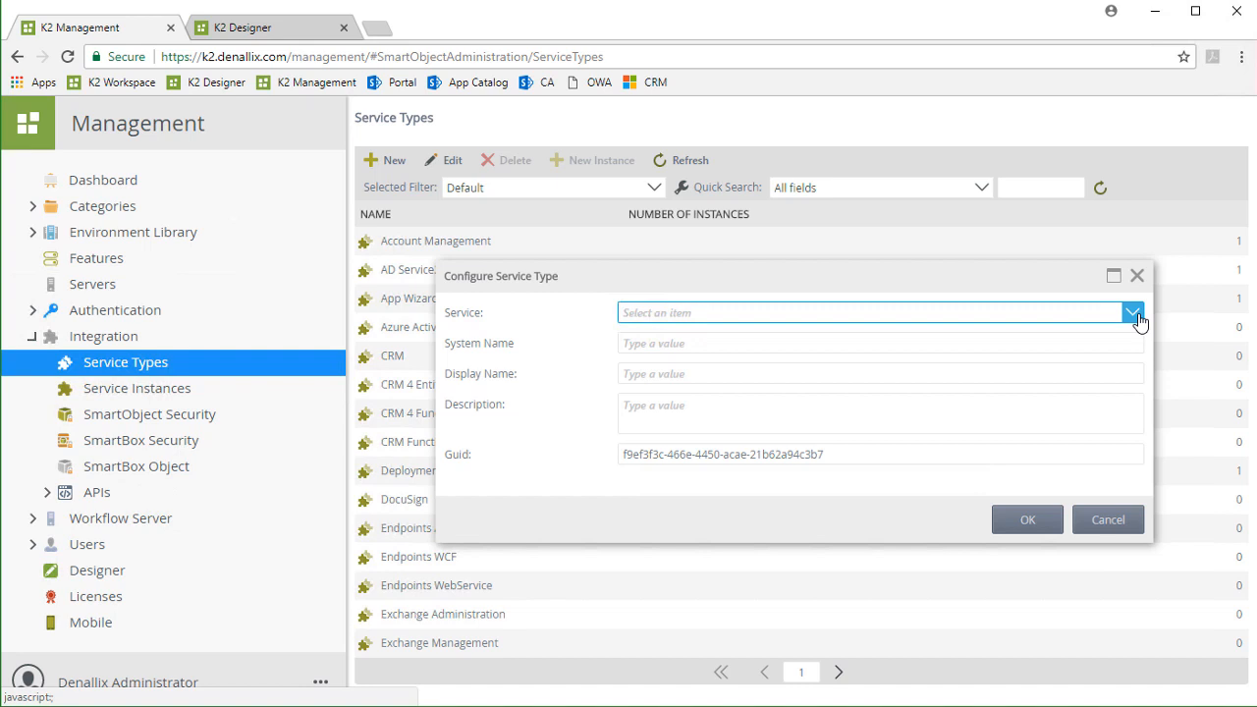
{"action": "left_click", "coordinate": [1132, 313]}
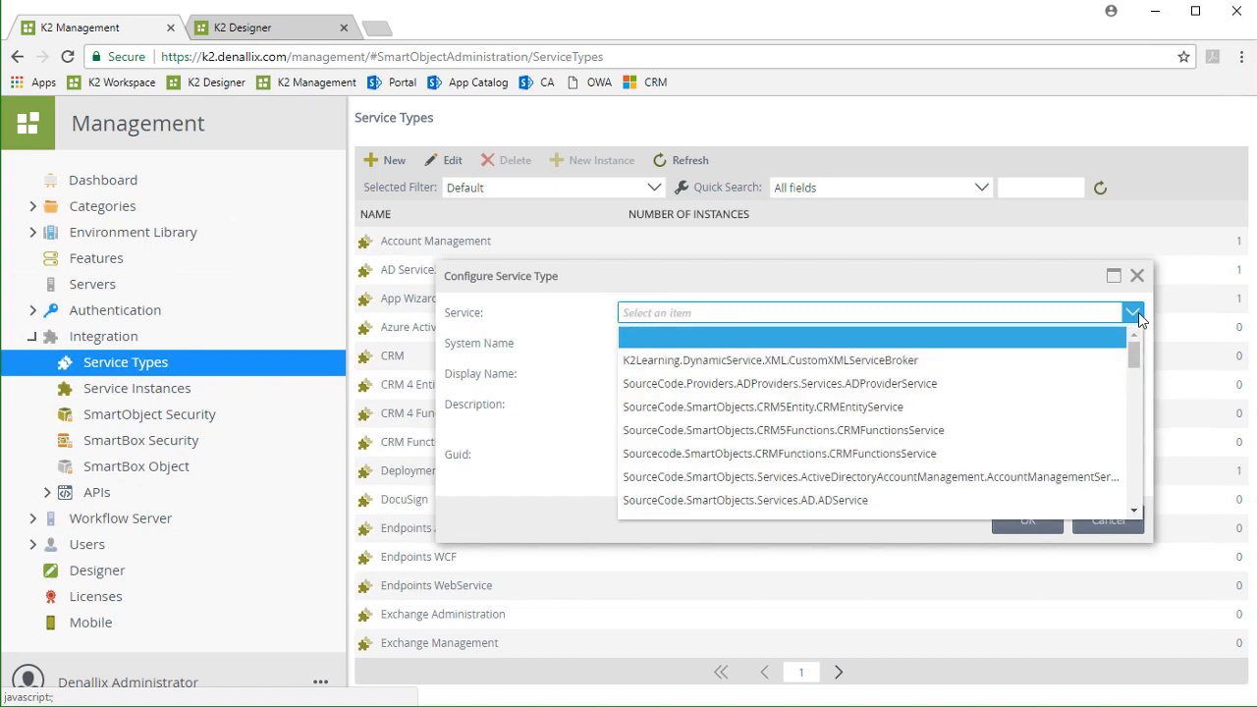
{"action": "mouse_move", "coordinate": [919, 360]}
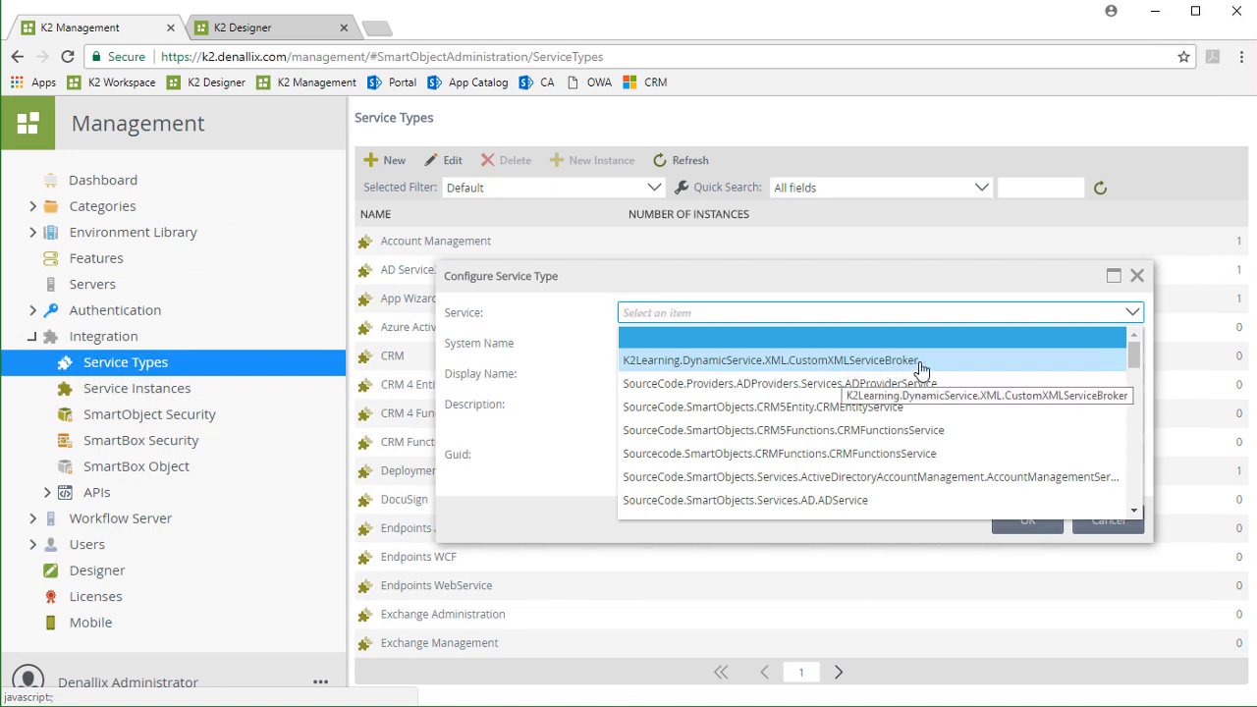
{"action": "mouse_move", "coordinate": [931, 368]}
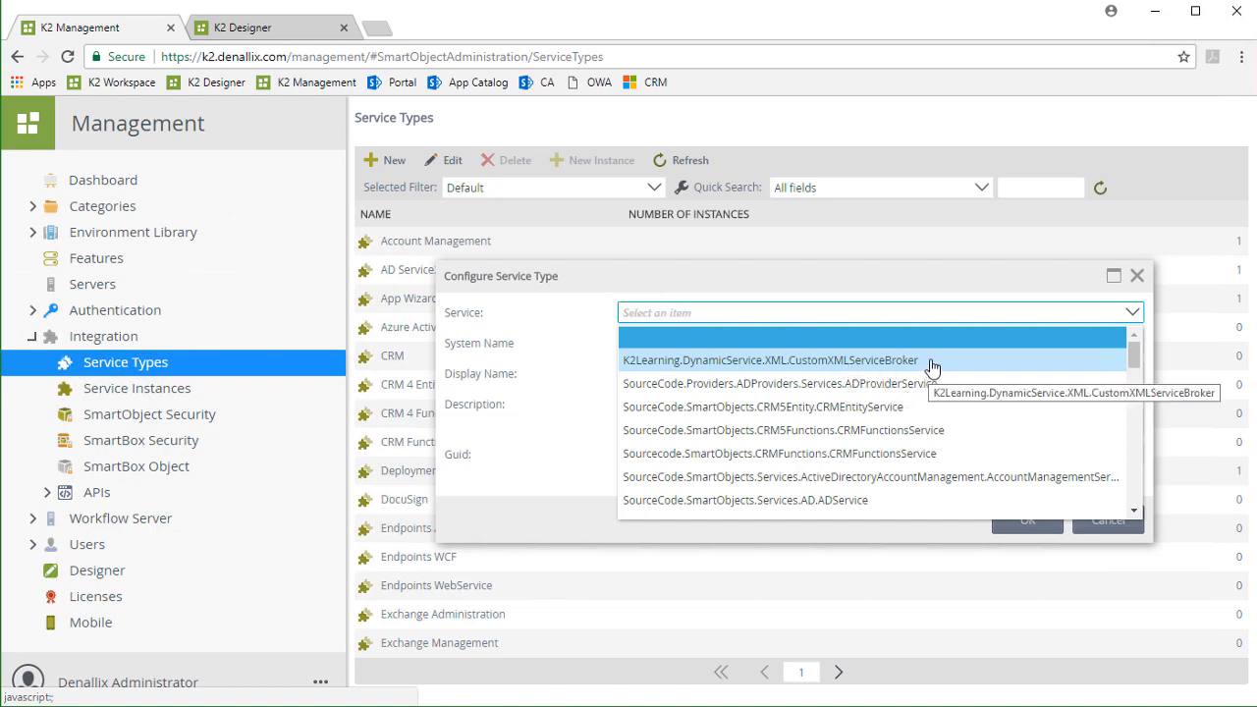
{"action": "left_click", "coordinate": [770, 359]}
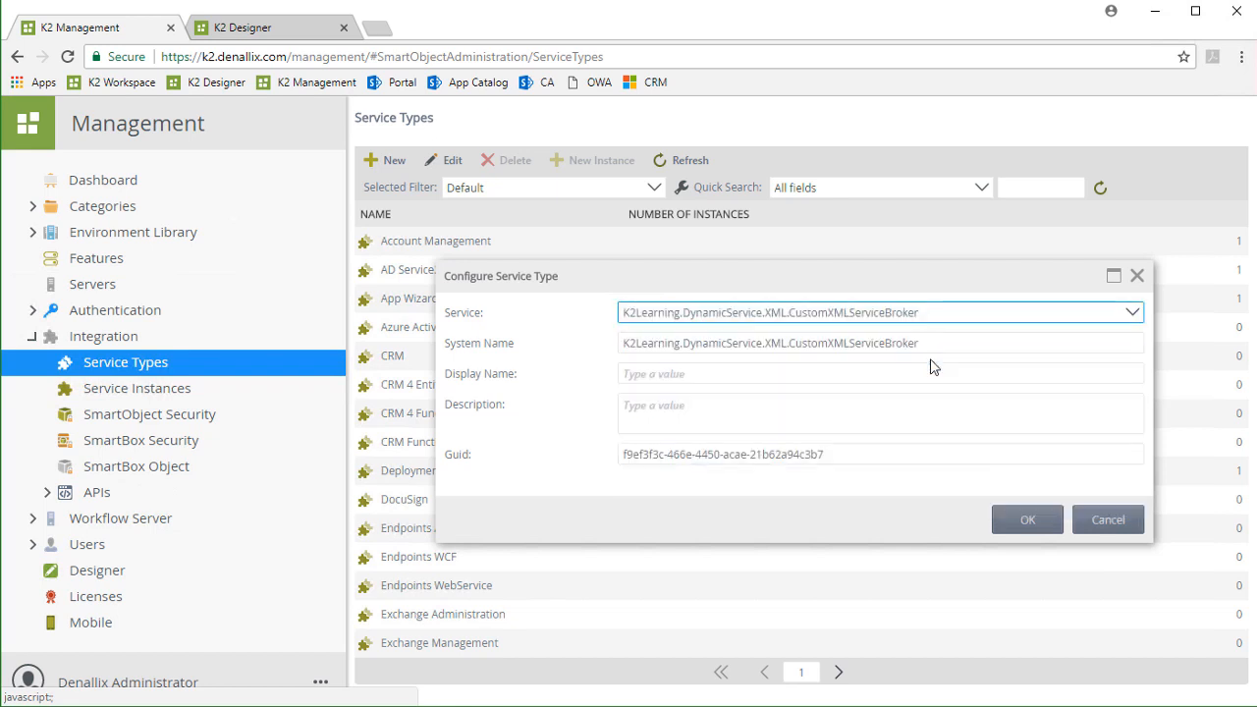
Set system name K2LearningDynamicXMLReader and display name 'K2 Learning Dynamic XML Reader'.
{"action": "left_click", "coordinate": [880, 342]}
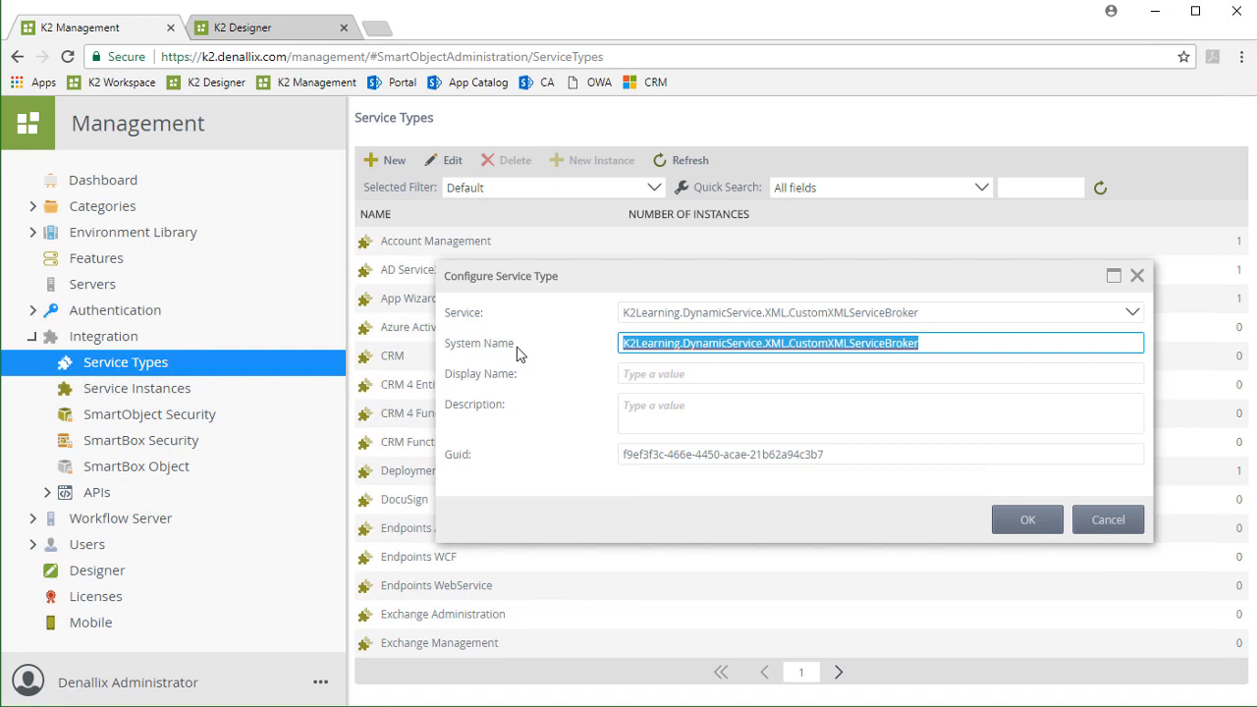
{"action": "type", "text": "K2LearningDynamicXMLReader"}
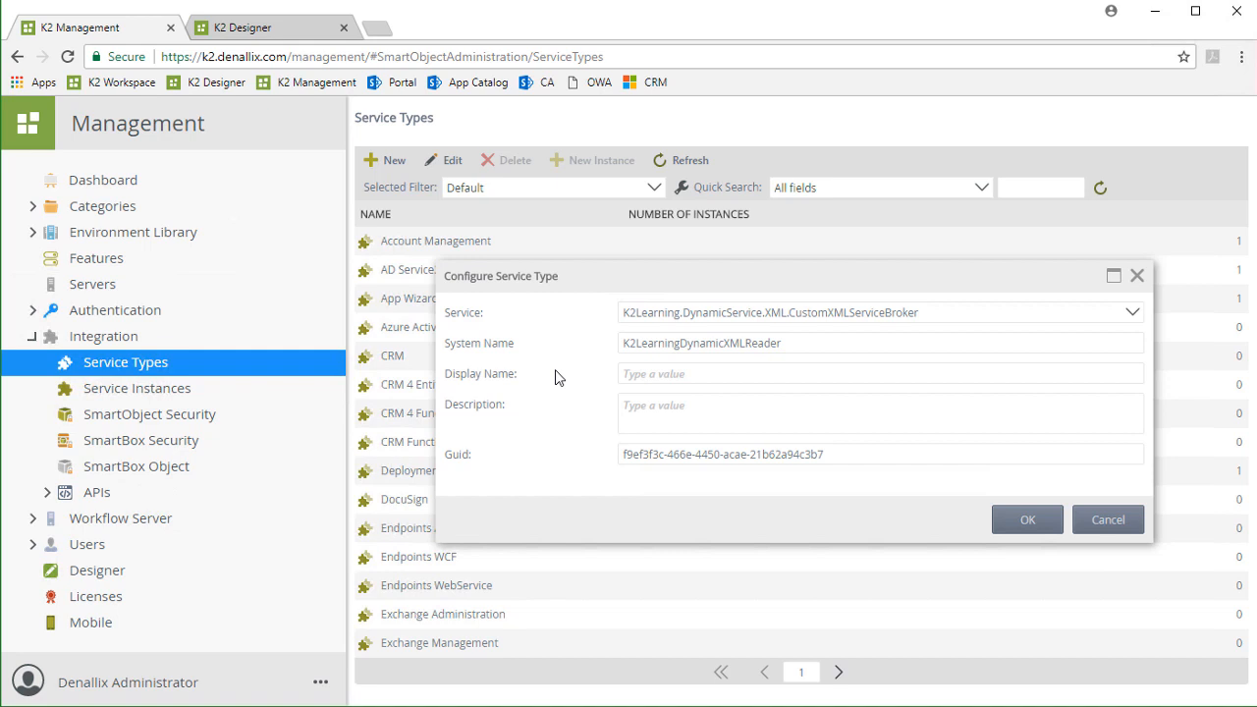
{"action": "left_click", "coordinate": [880, 373]}
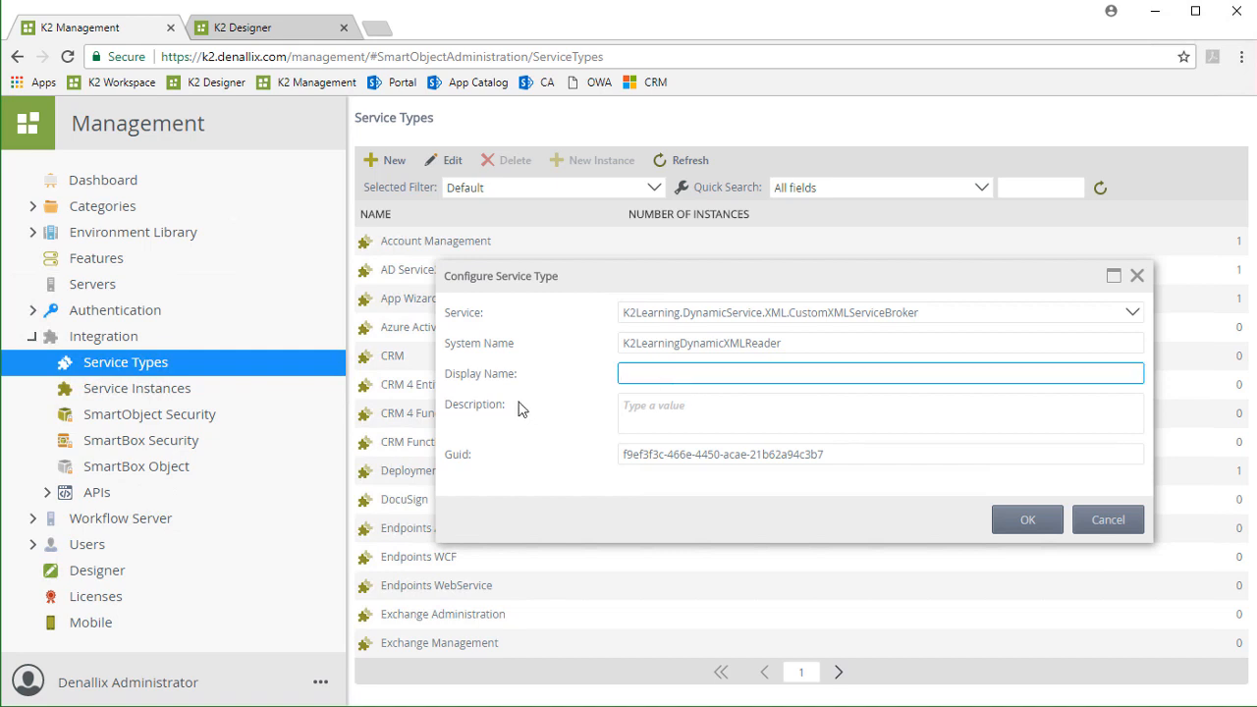
{"action": "type", "text": "K2 Learning Dynamic XML Reader"}
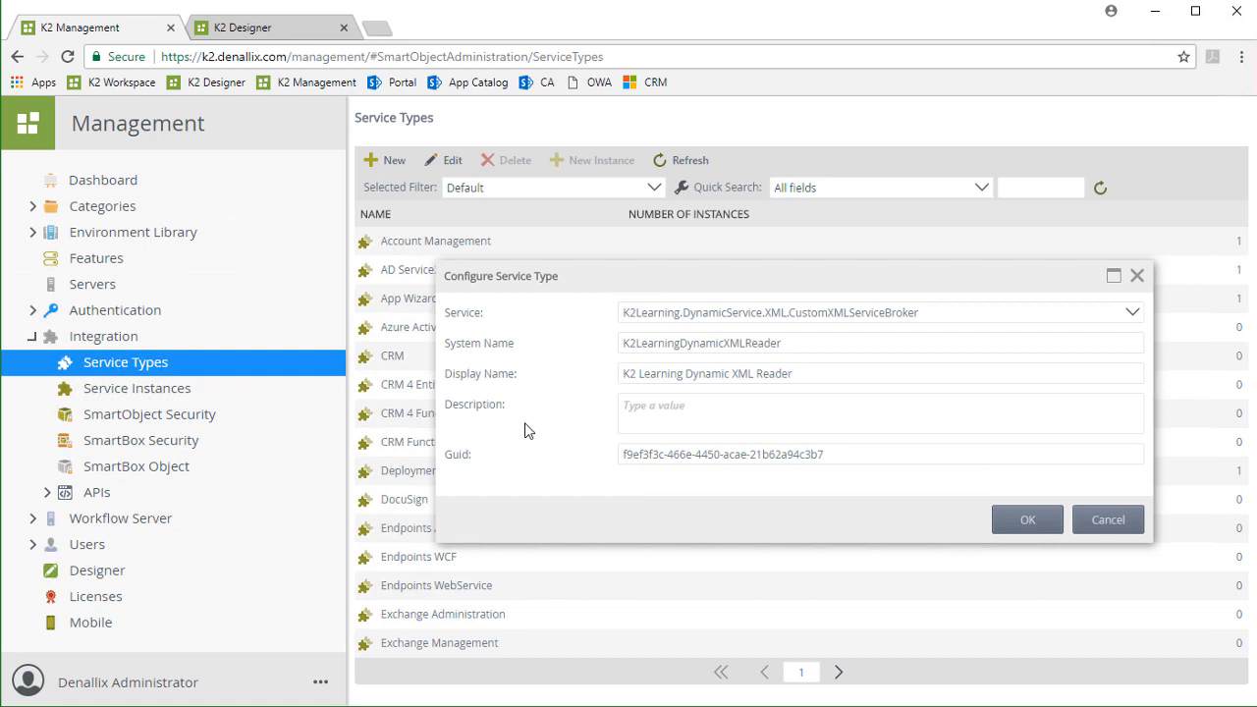
Describe it as 'Provides the ability to read XML data files dynamically.' and save the service type.
{"action": "left_click", "coordinate": [880, 413]}
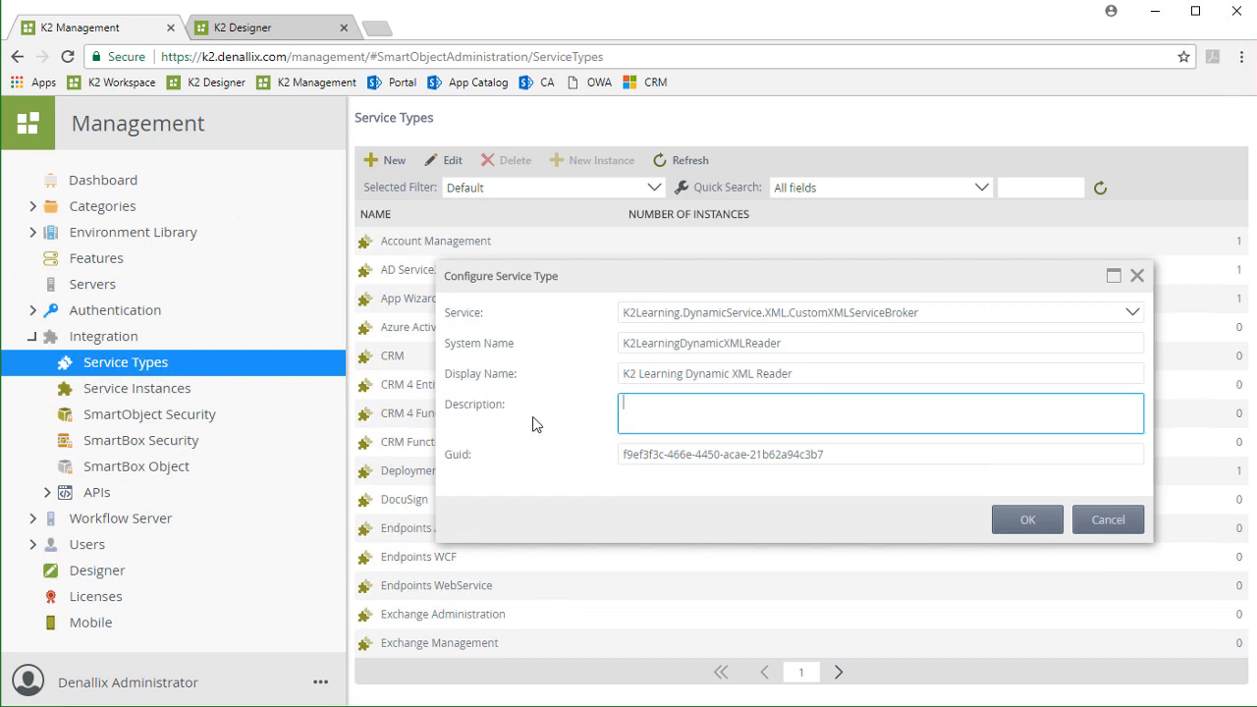
{"action": "type", "text": "Provides the ability to read XML data files dynamically."}
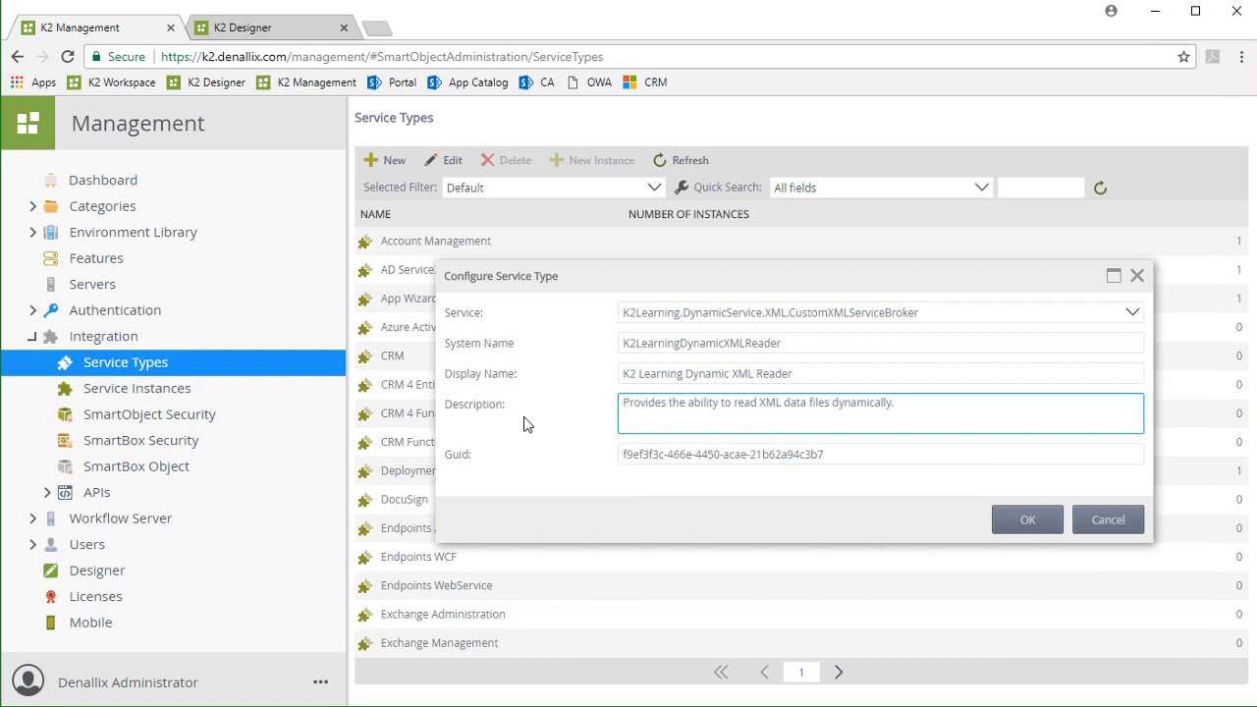
{"action": "left_click", "coordinate": [880, 402]}
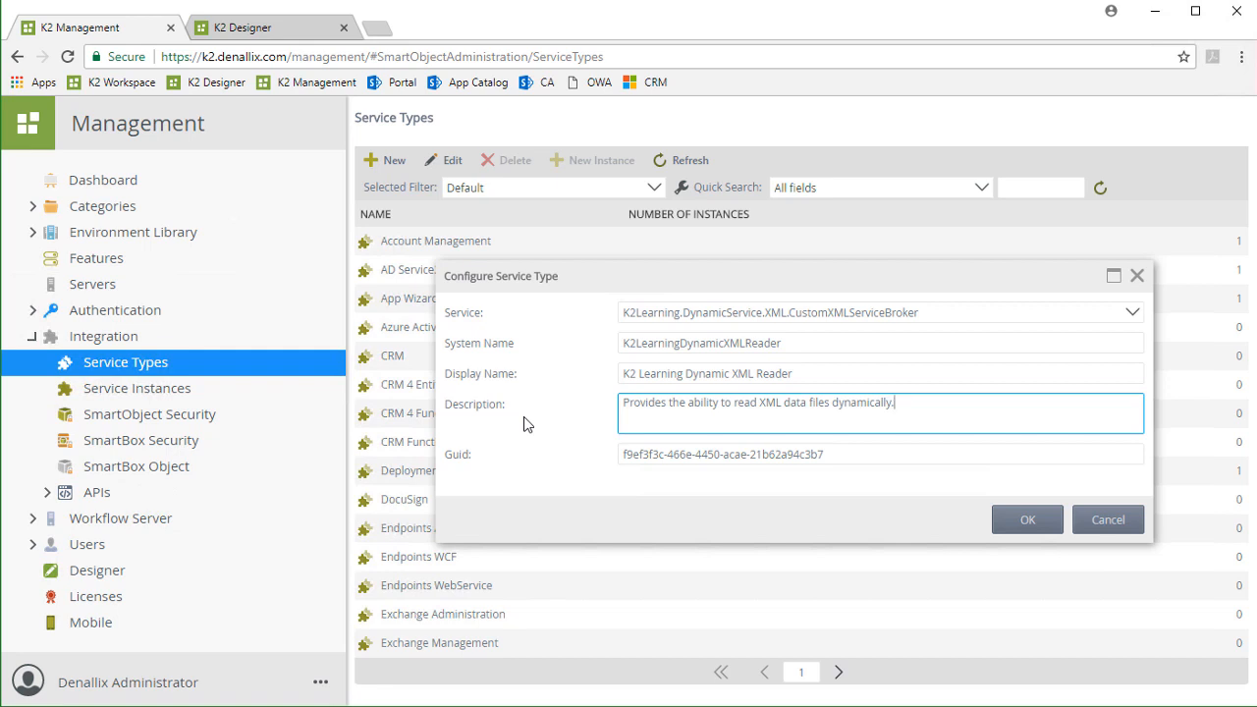
{"action": "mouse_move", "coordinate": [532, 429]}
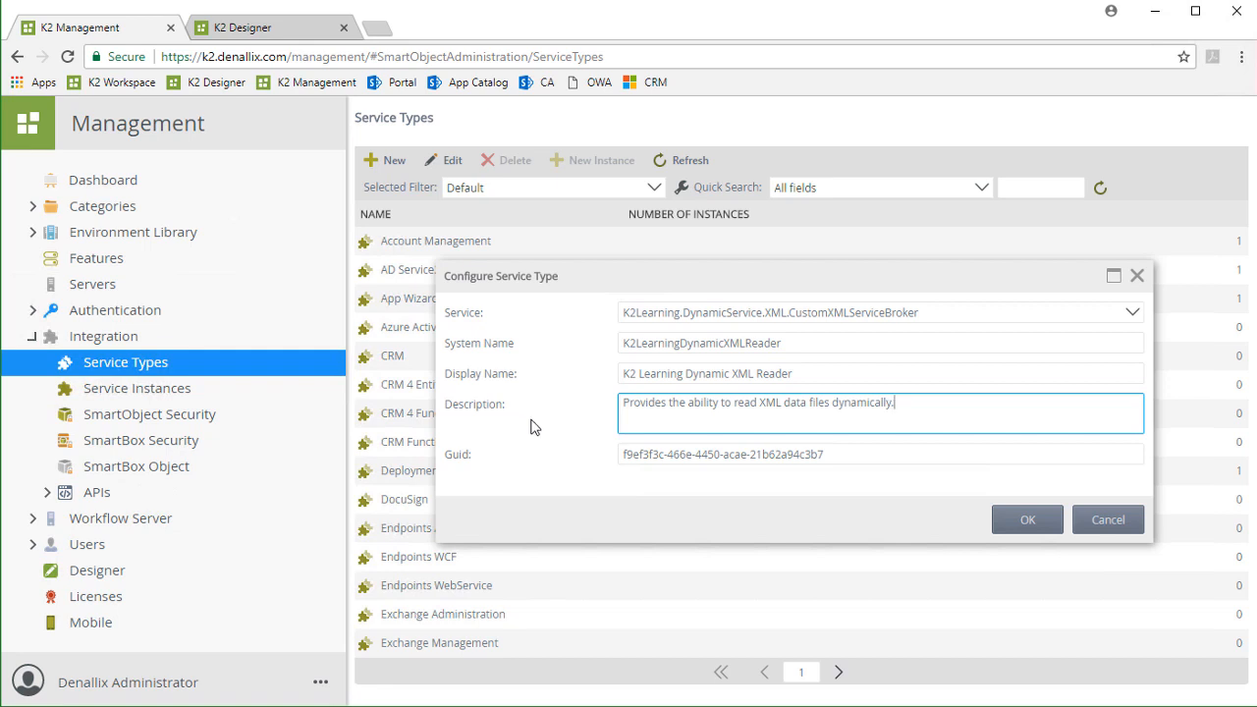
{"action": "left_click", "coordinate": [1028, 519]}
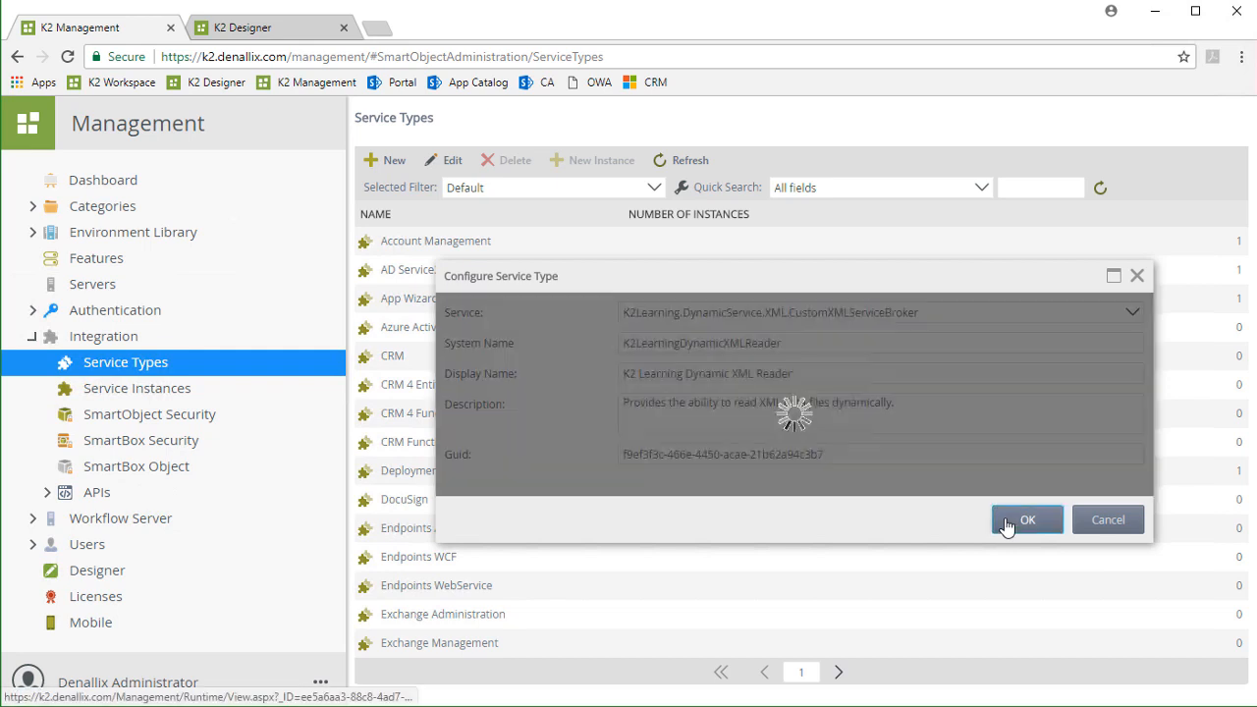
Select K2 Learning Dynamic XML Reader on page 2 of the Service Types list.
{"action": "left_click", "coordinate": [1028, 518]}
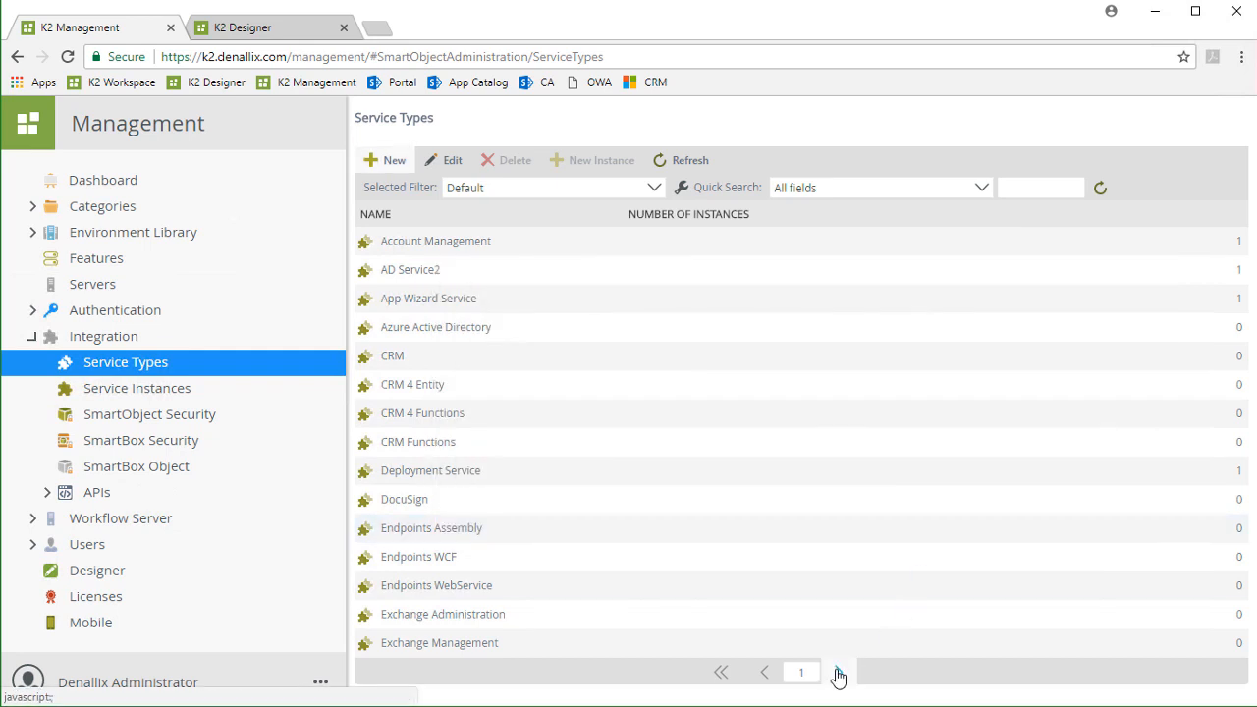
{"action": "left_click", "coordinate": [837, 672]}
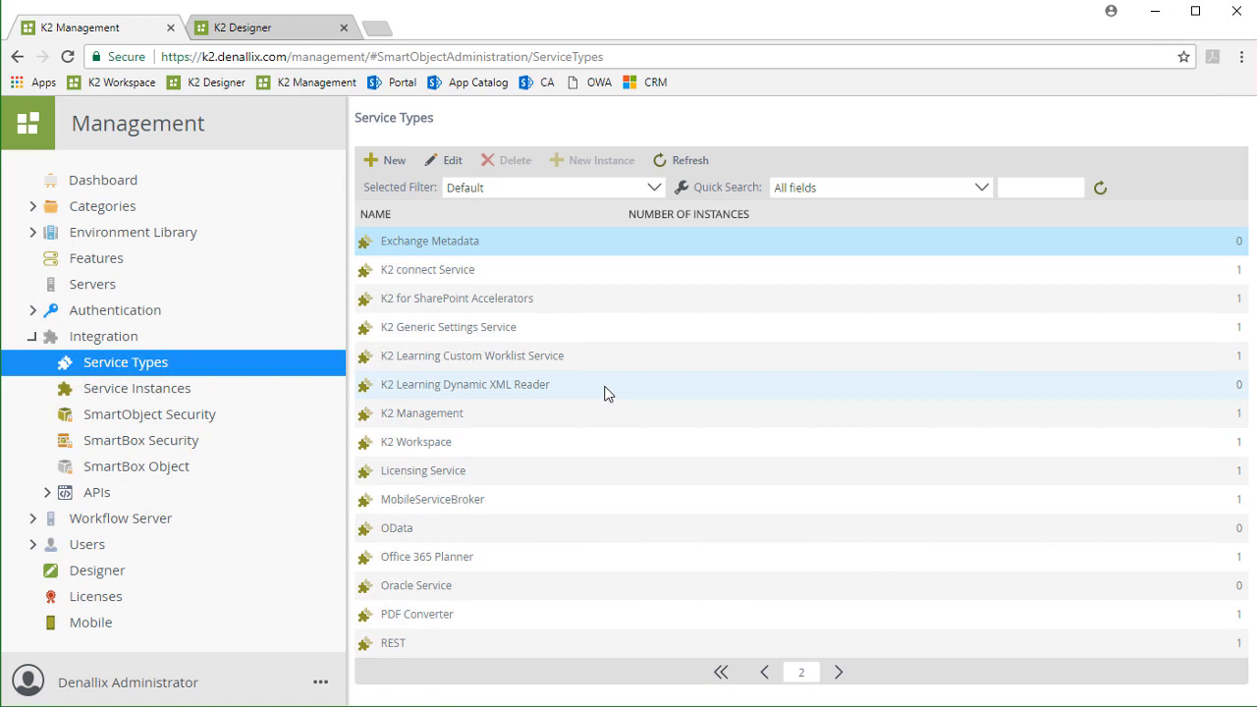
{"action": "left_click", "coordinate": [464, 383]}
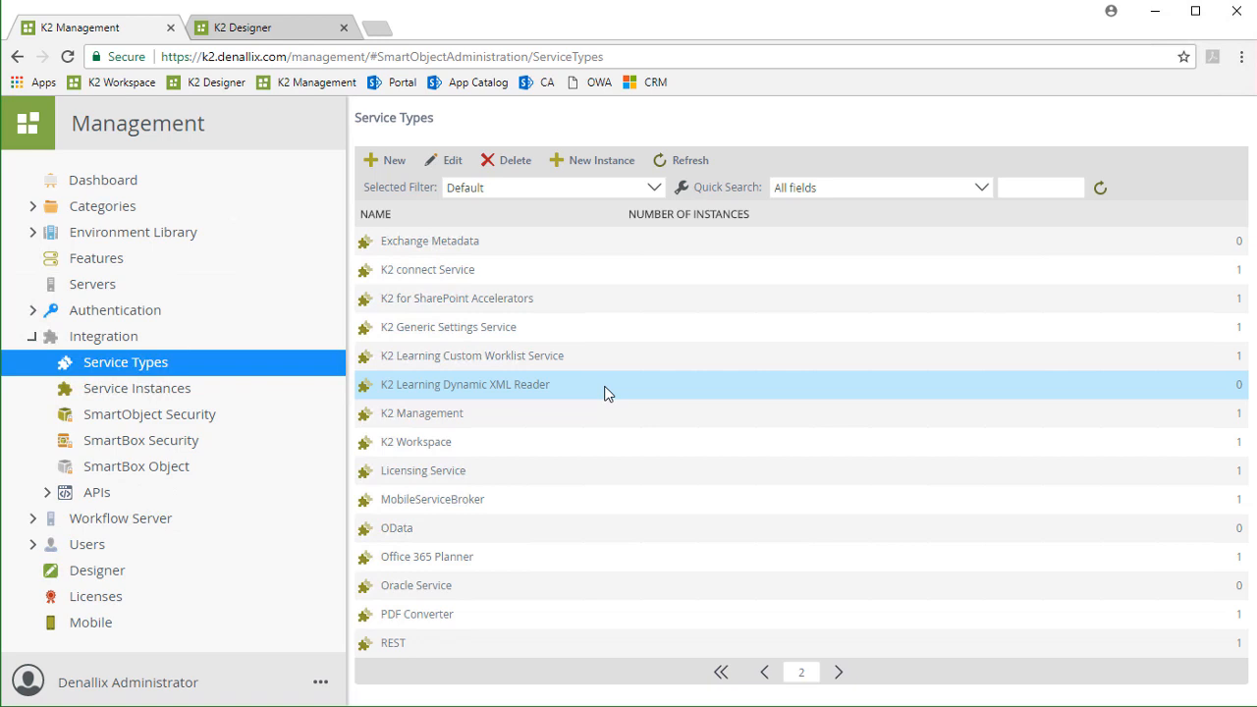
{"action": "mouse_move", "coordinate": [601, 384]}
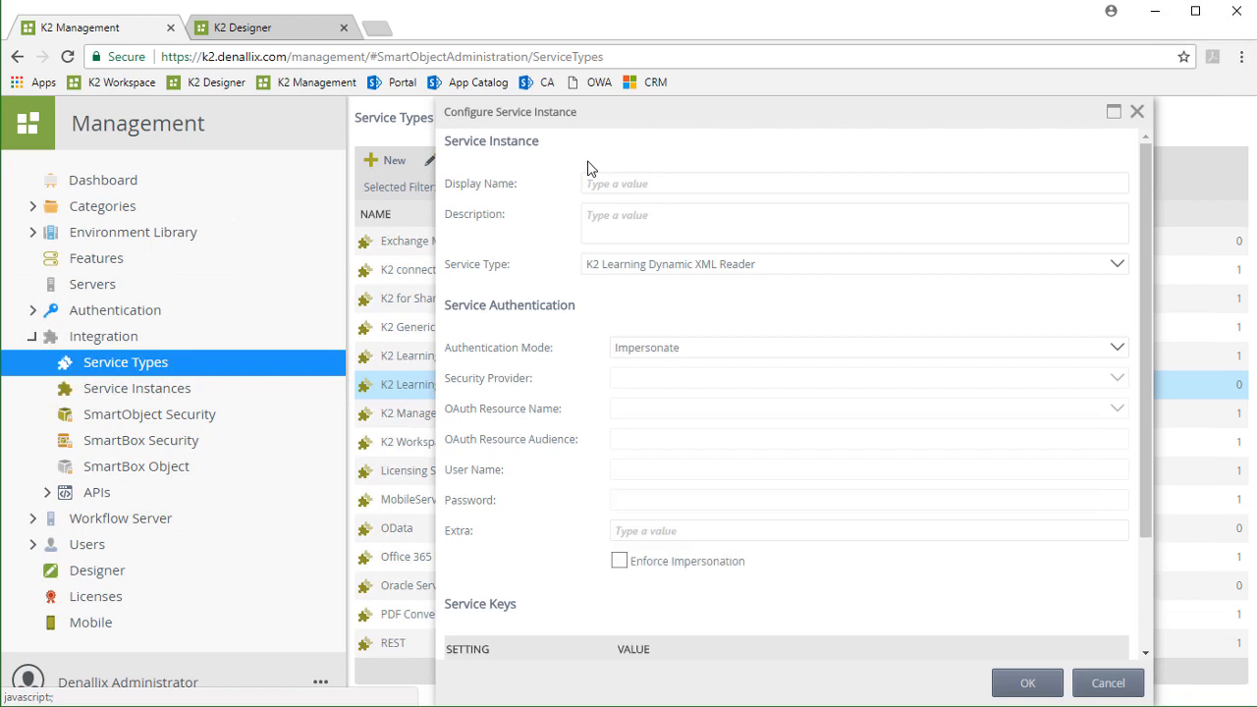
Name the instance 'XML List of Airports - Demo' with description 'Airports List XML Reader Service Instance'.
{"action": "left_click", "coordinate": [853, 183]}
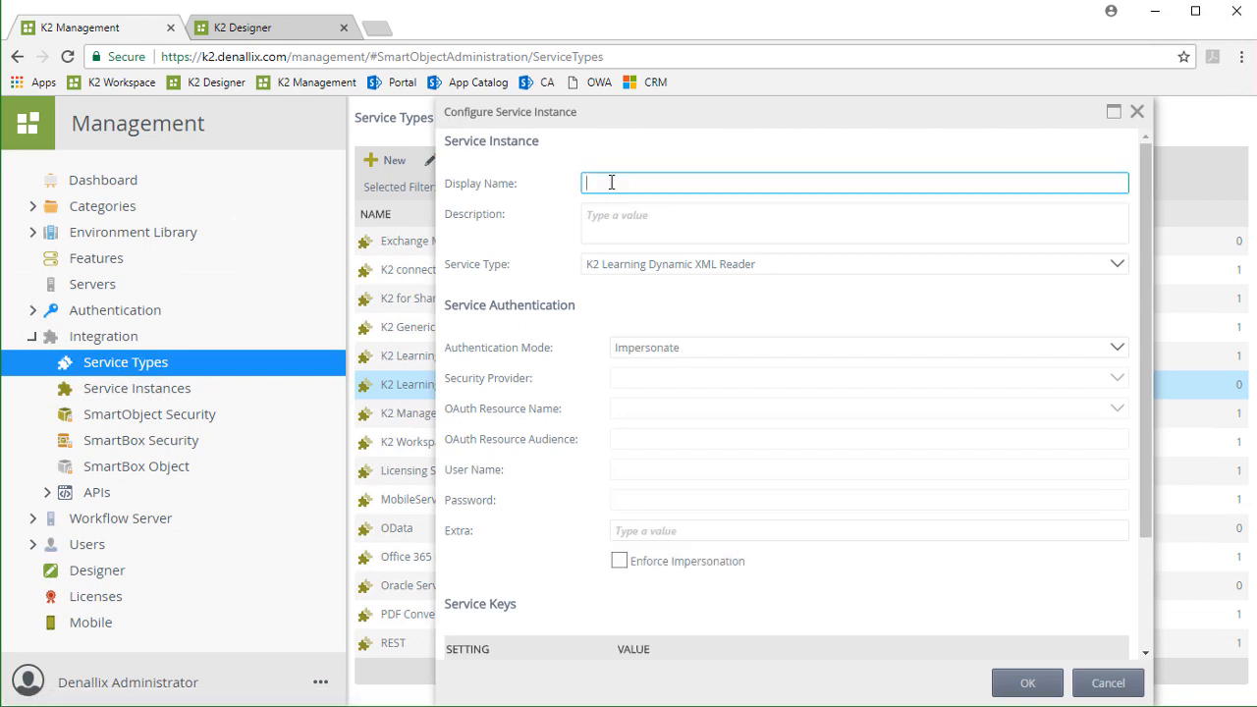
{"action": "type", "text": "XML List of Airports - Demo"}
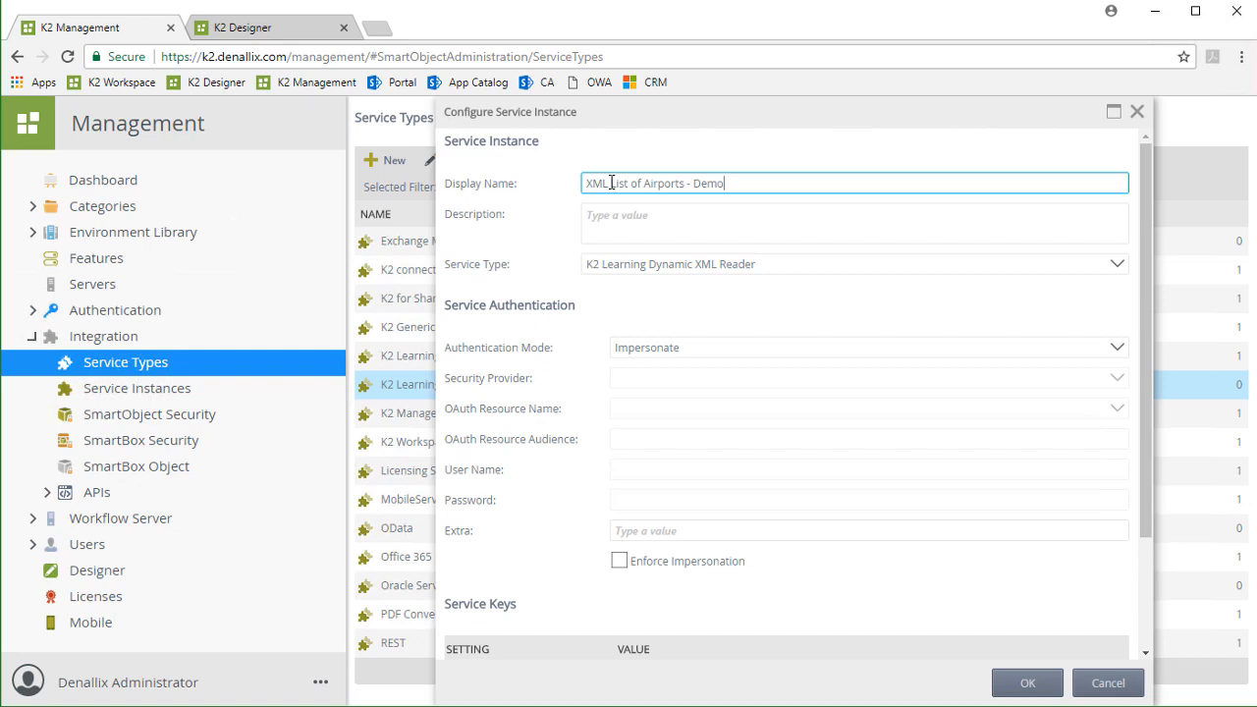
{"action": "mouse_move", "coordinate": [633, 129]}
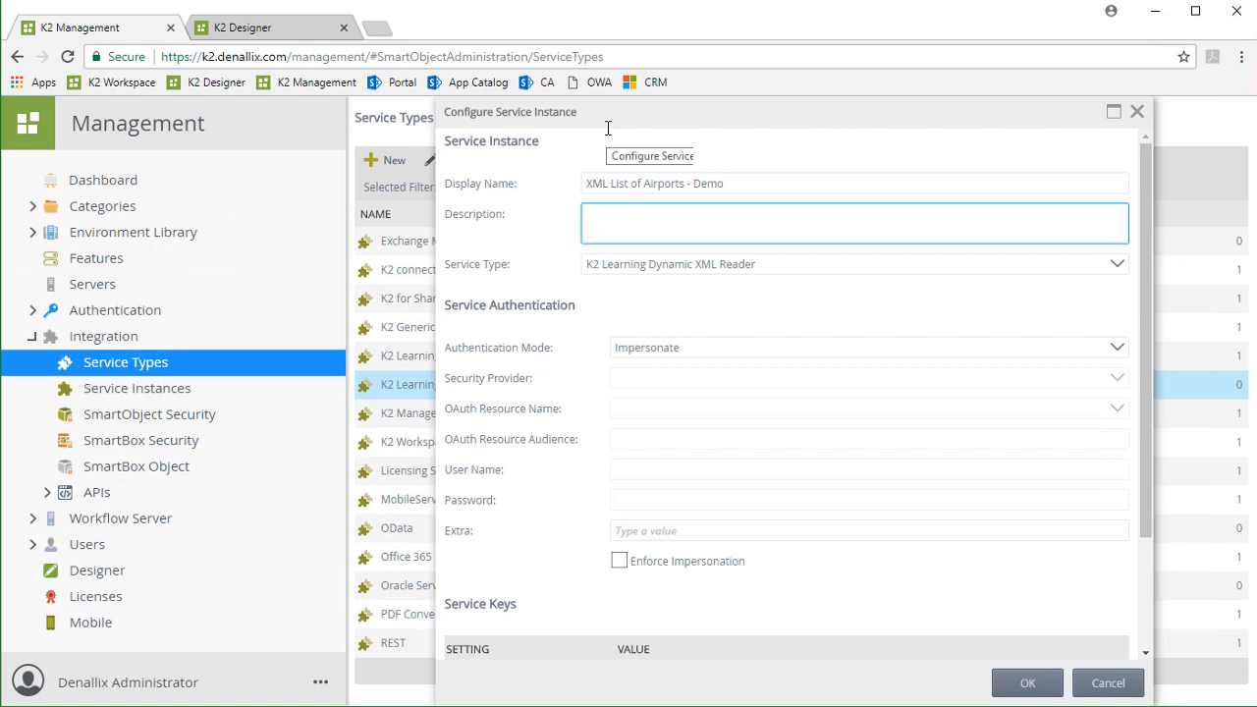
{"action": "type", "text": "Airports List XML Reader Service Instance"}
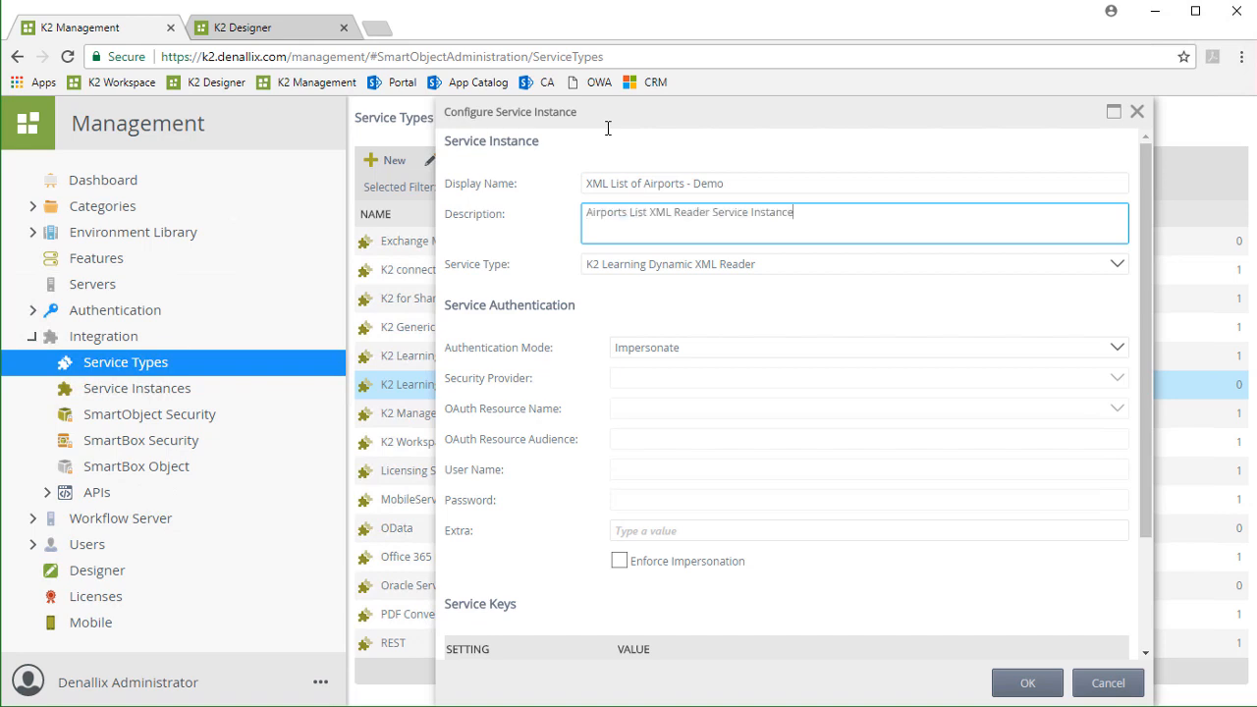
{"action": "mouse_move", "coordinate": [1005, 302]}
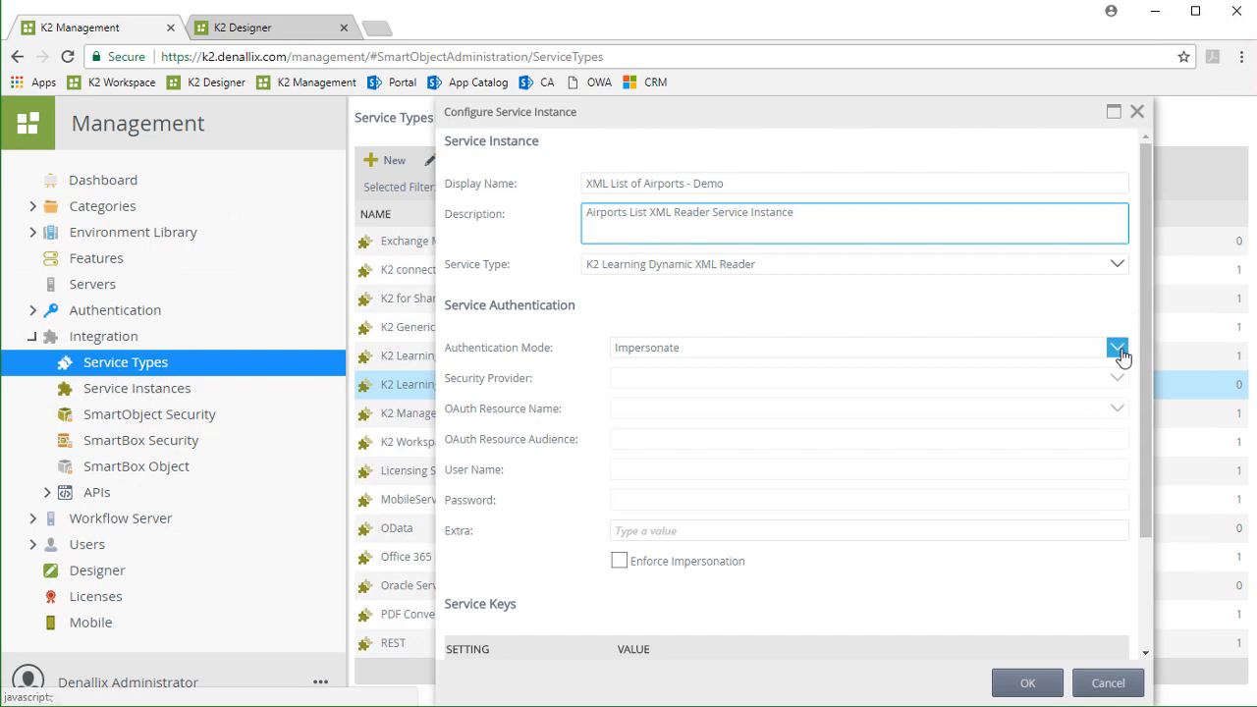
Keep Impersonate as the authentication mode and move down to the service keys.
{"action": "left_click", "coordinate": [1116, 348]}
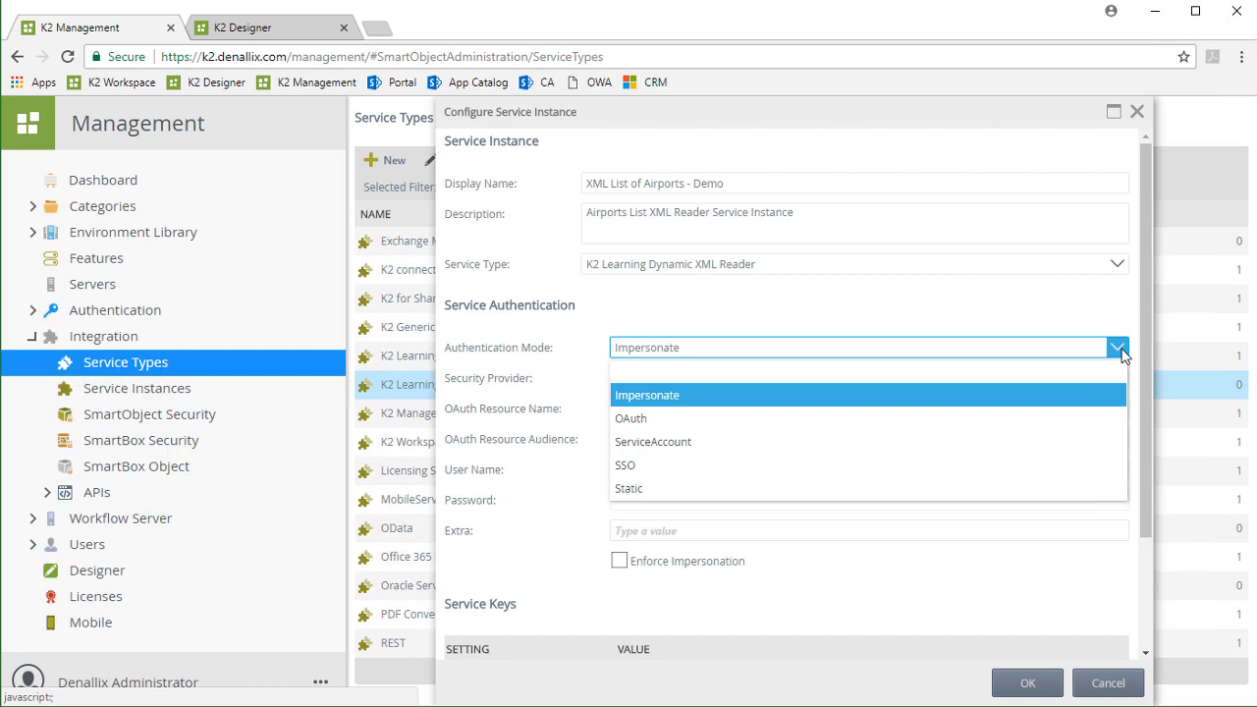
{"action": "left_click", "coordinate": [646, 395]}
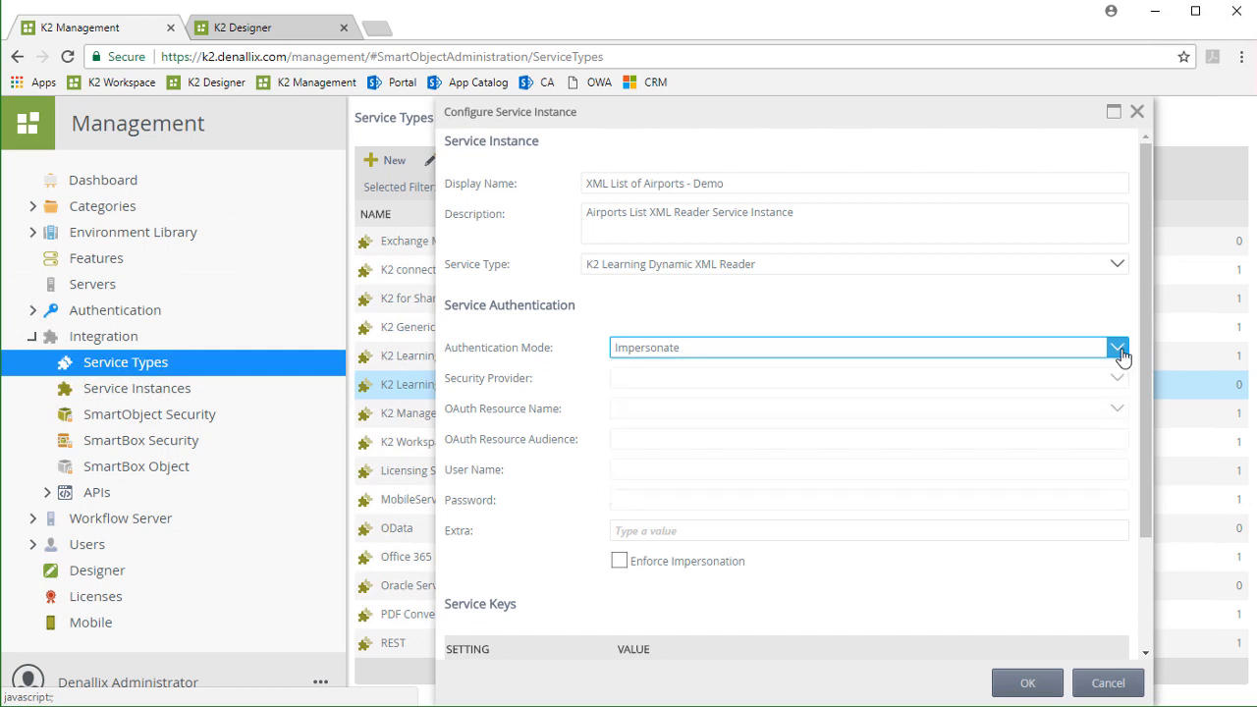
{"action": "scroll", "scroll_direction": "down", "scroll_amount": 3}
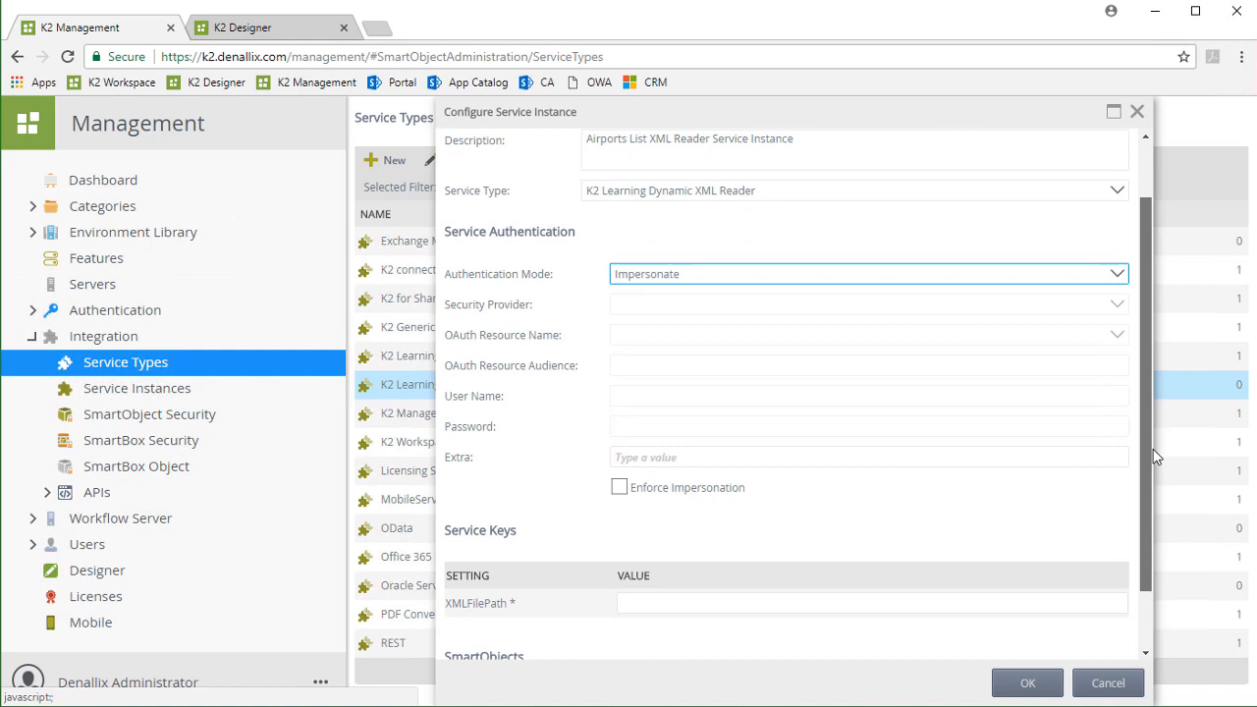
{"action": "scroll", "scroll_direction": "down", "scroll_amount": 3}
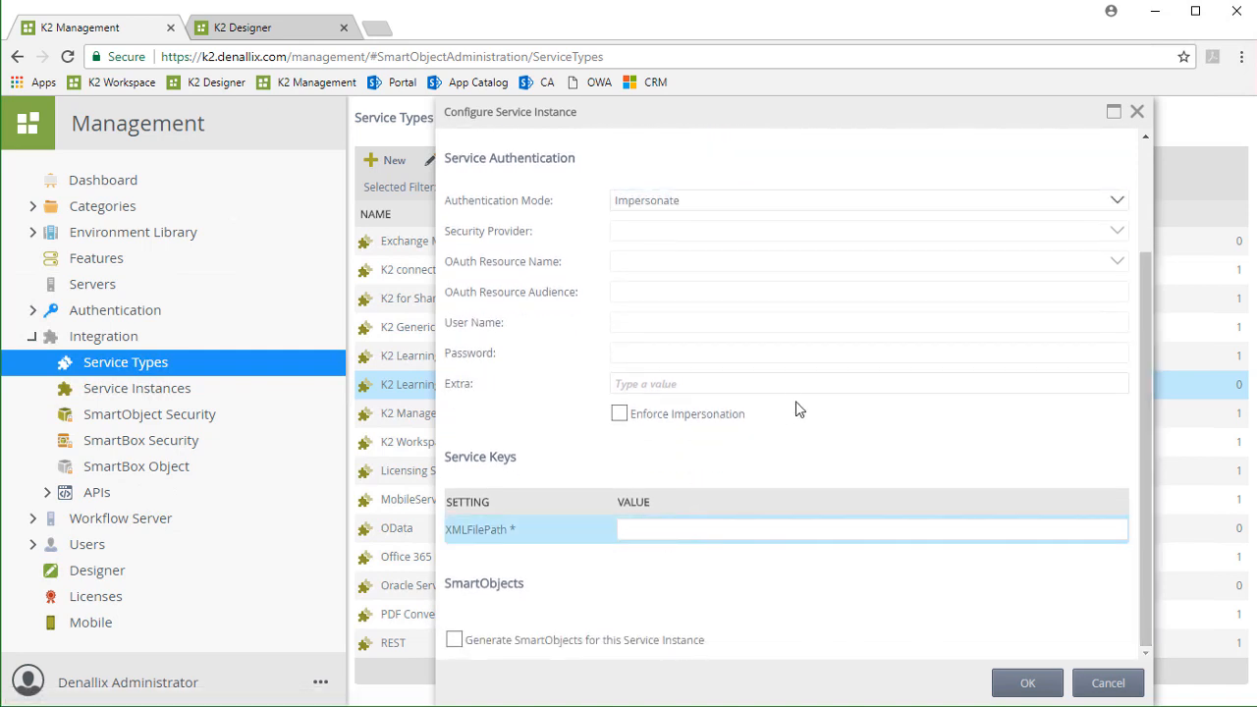
{"action": "mouse_move", "coordinate": [751, 522]}
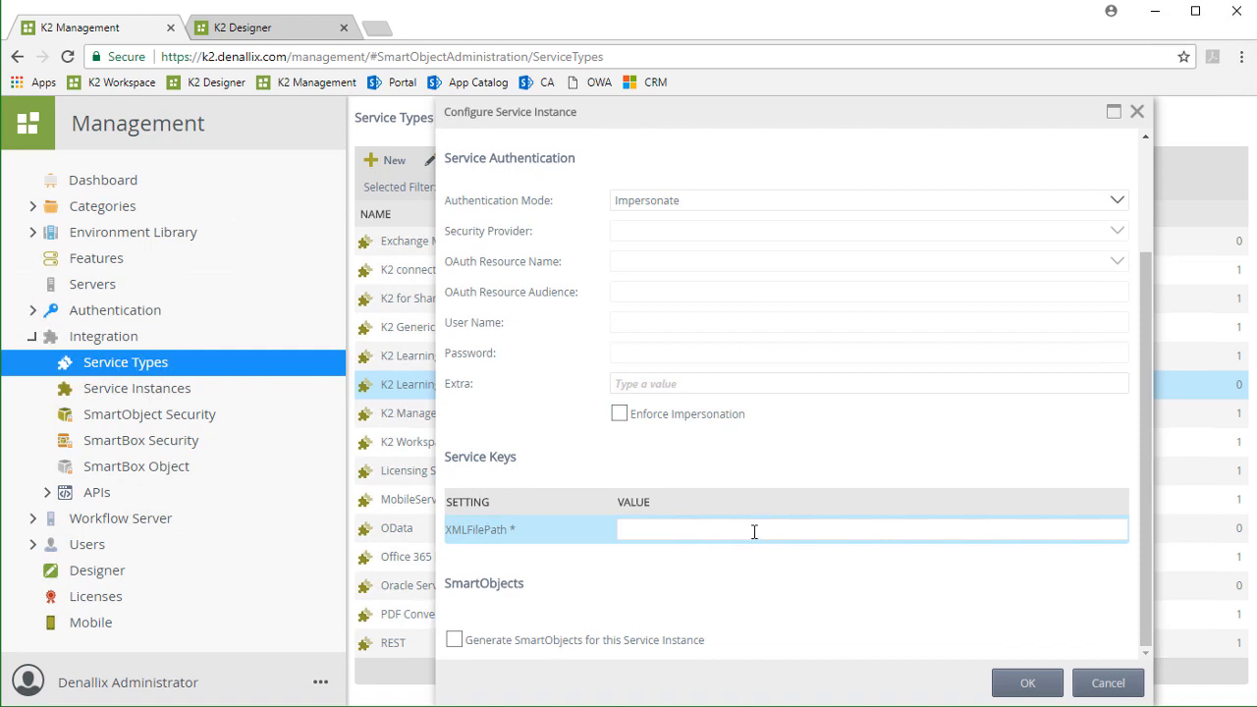
Set XMLFilePath to C:\Users\Administrator\Desktop\SampleXMLFiles\Airports.xml and save the instance.
{"action": "type", "text": "C:\\Users\\Administrator\\Desktop\\SampleXMLFiles\\Airports.xml"}
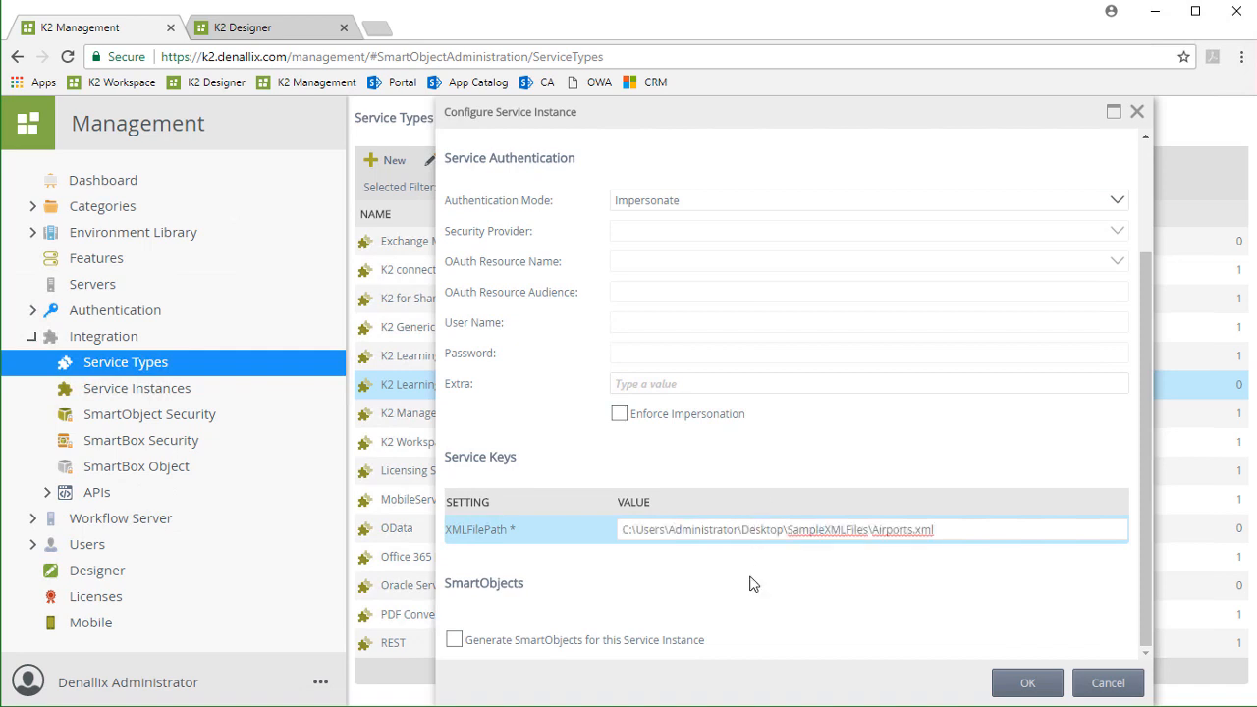
{"action": "mouse_move", "coordinate": [752, 583]}
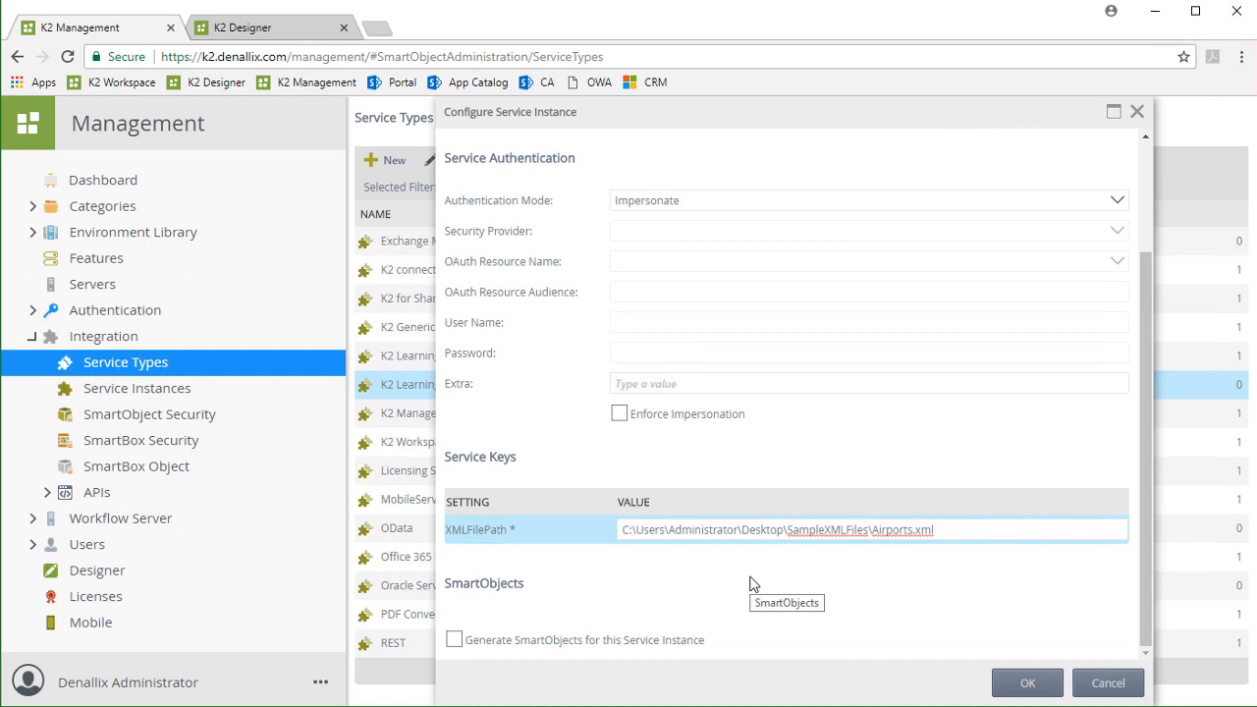
{"action": "left_click", "coordinate": [931, 530]}
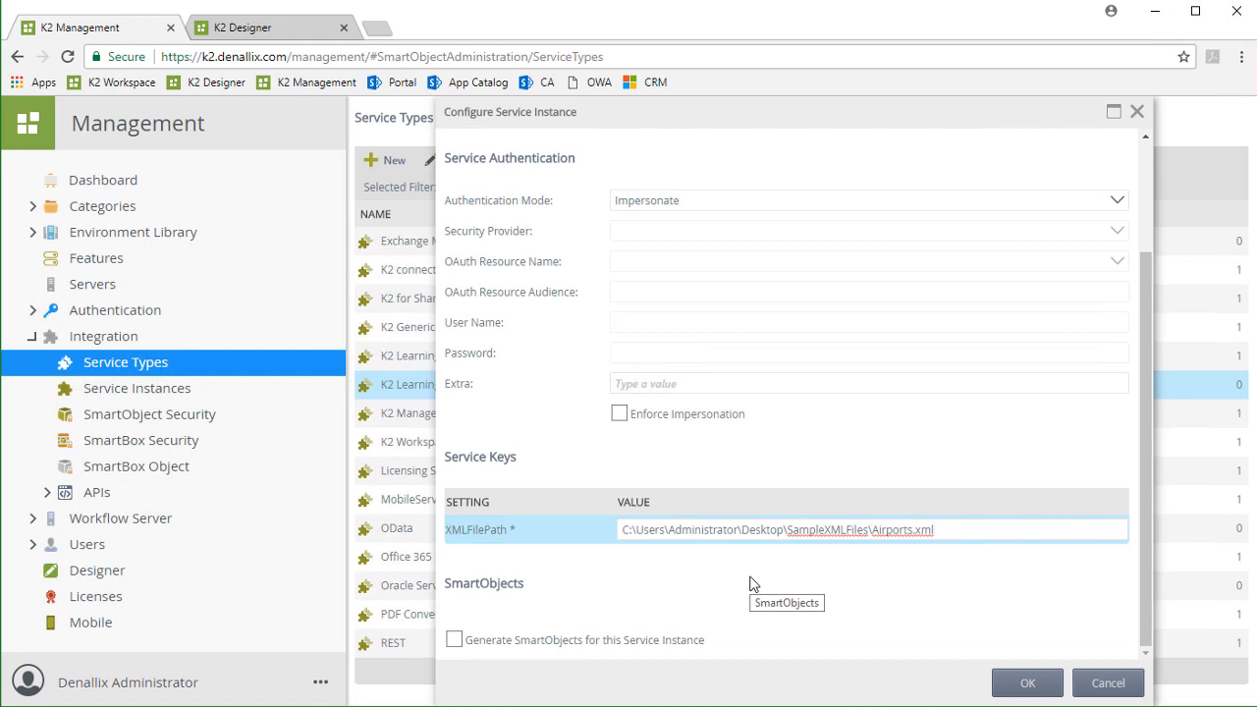
{"action": "mouse_move", "coordinate": [839, 623]}
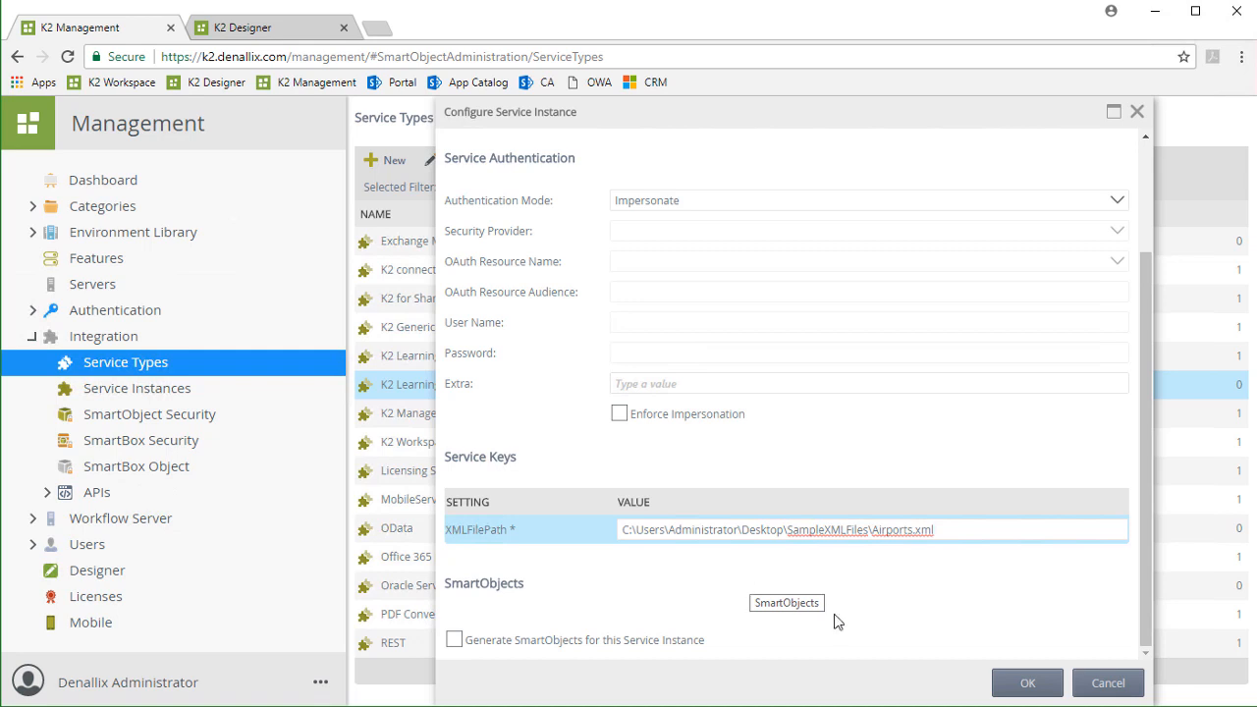
{"action": "left_click", "coordinate": [1027, 684]}
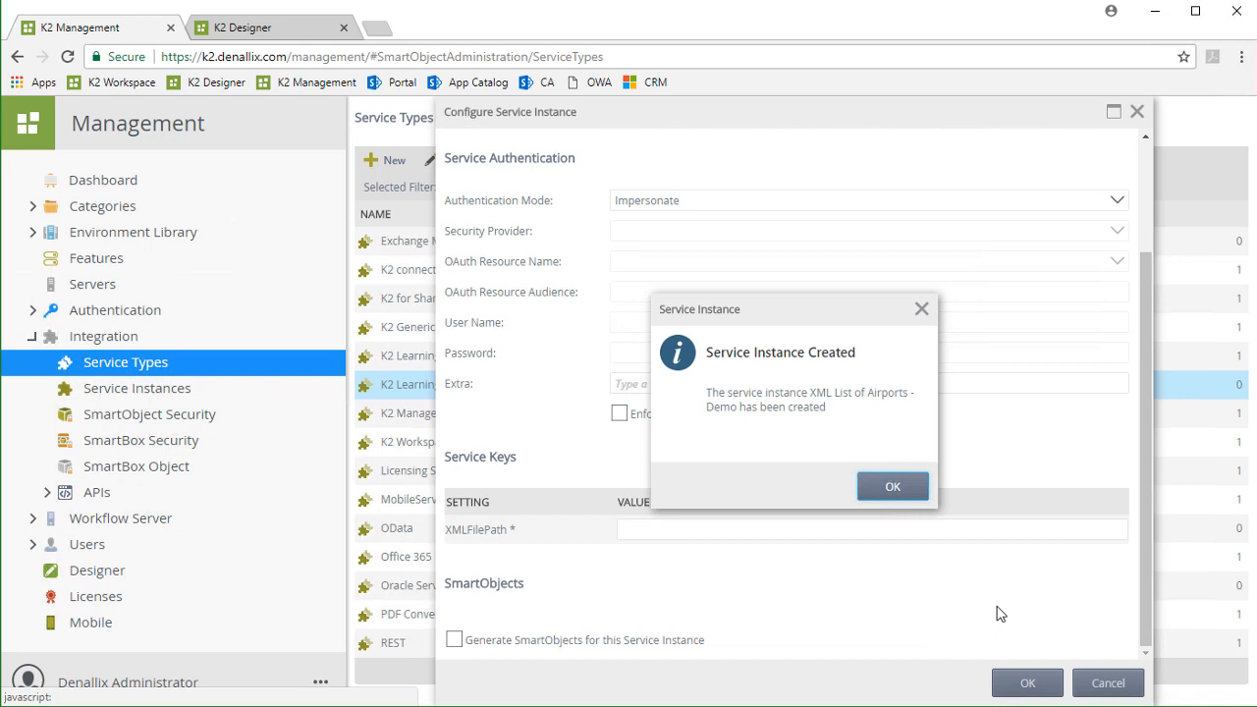
{"action": "mouse_move", "coordinate": [892, 487]}
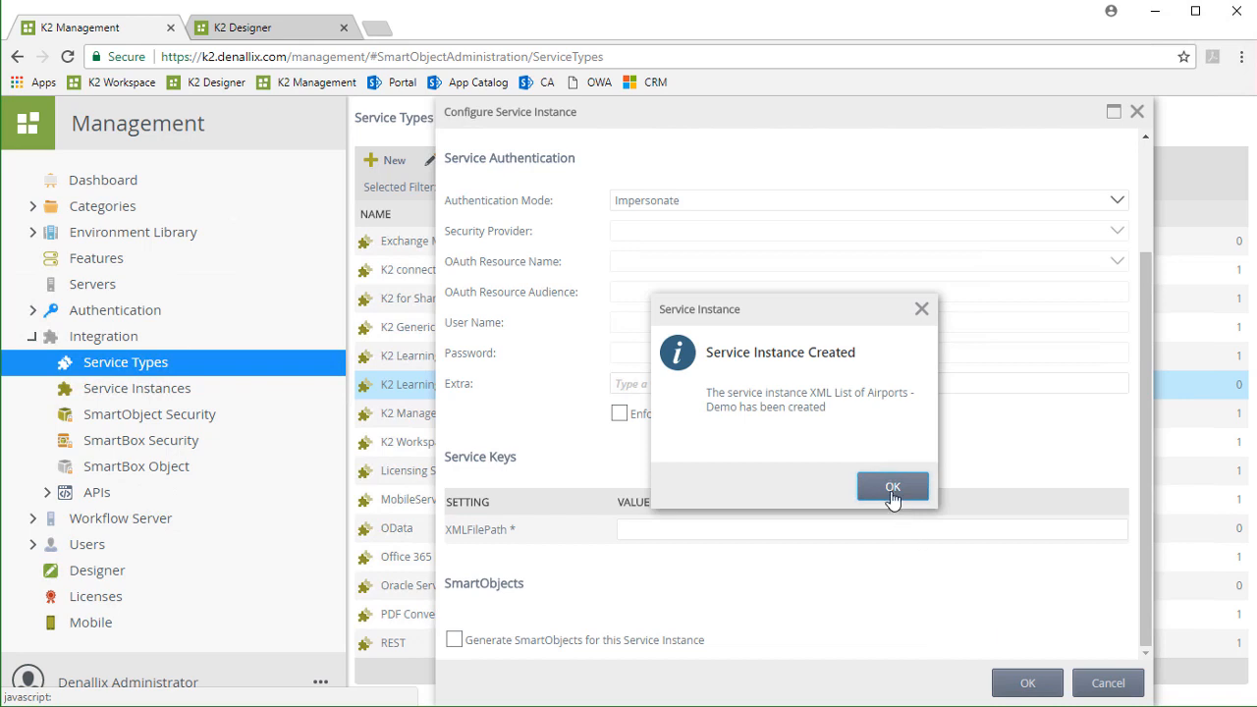
Find XML List of Airports - Demo in Service Instances and start Generate SmartObjects for it.
{"action": "left_click", "coordinate": [891, 487]}
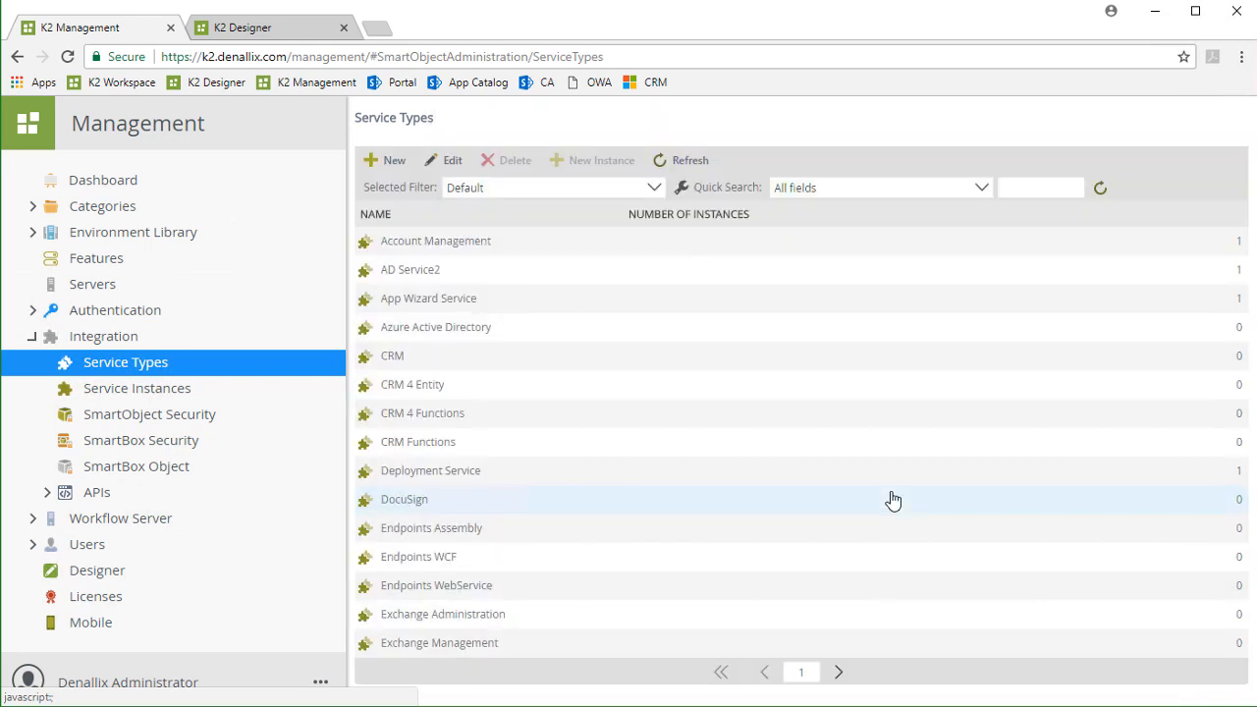
{"action": "left_click", "coordinate": [138, 389]}
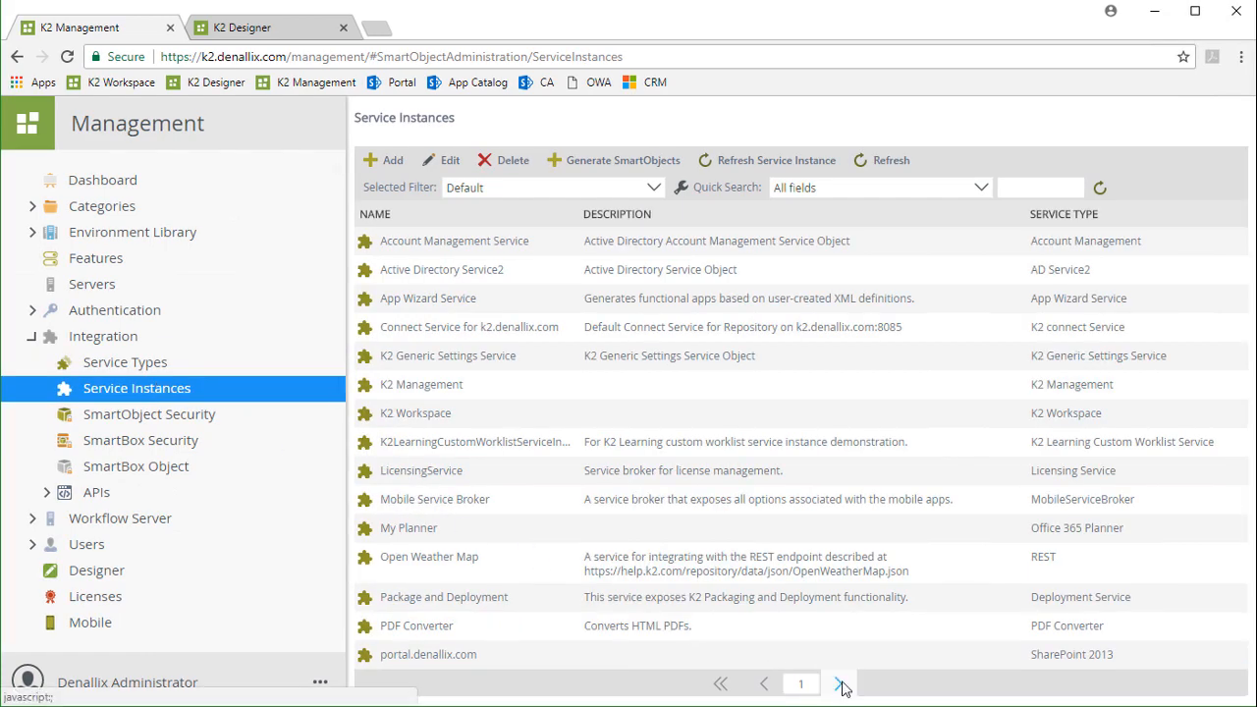
{"action": "left_click", "coordinate": [841, 684]}
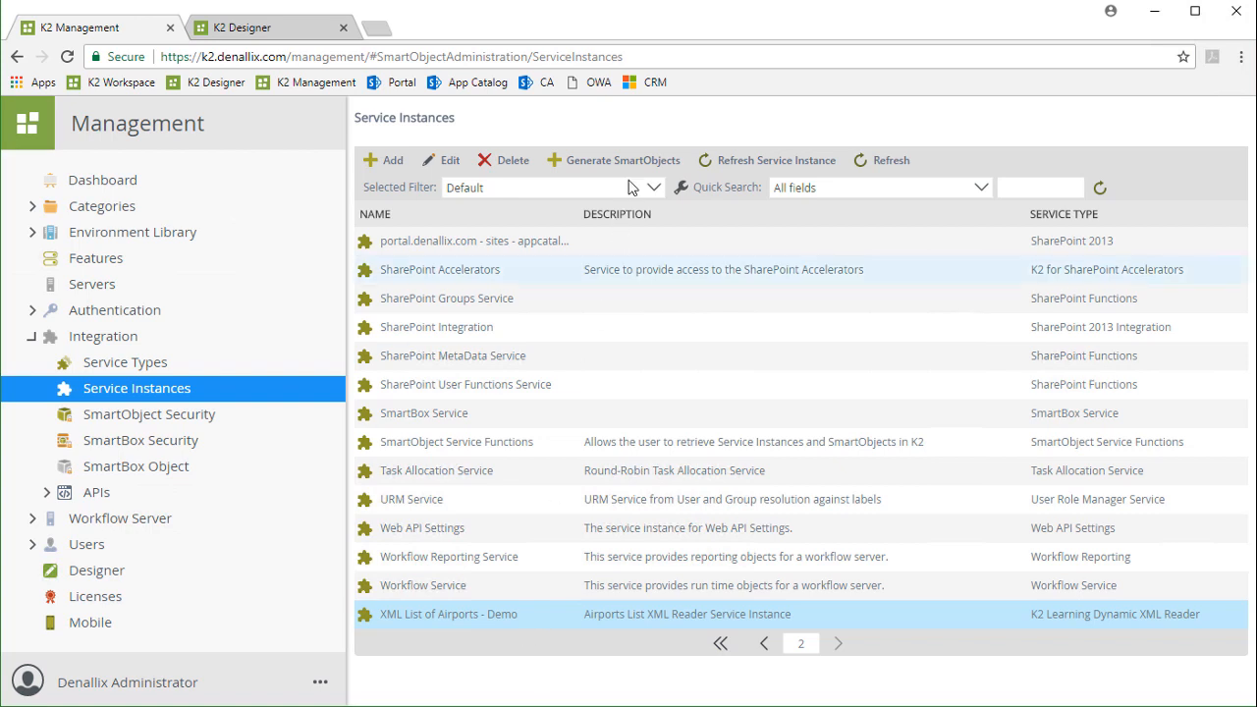
{"action": "left_click", "coordinate": [613, 161]}
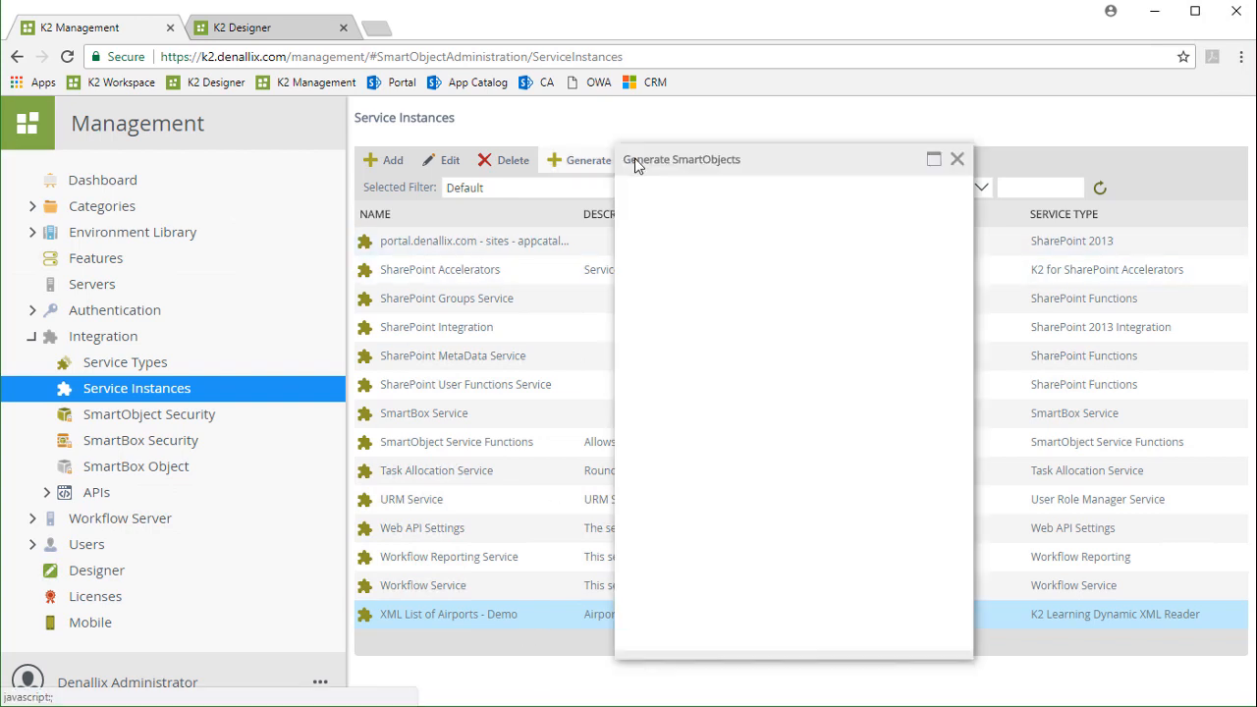
Tick the Airport SmartObject on the Create tab and confirm its generation.
{"action": "left_click", "coordinate": [590, 159]}
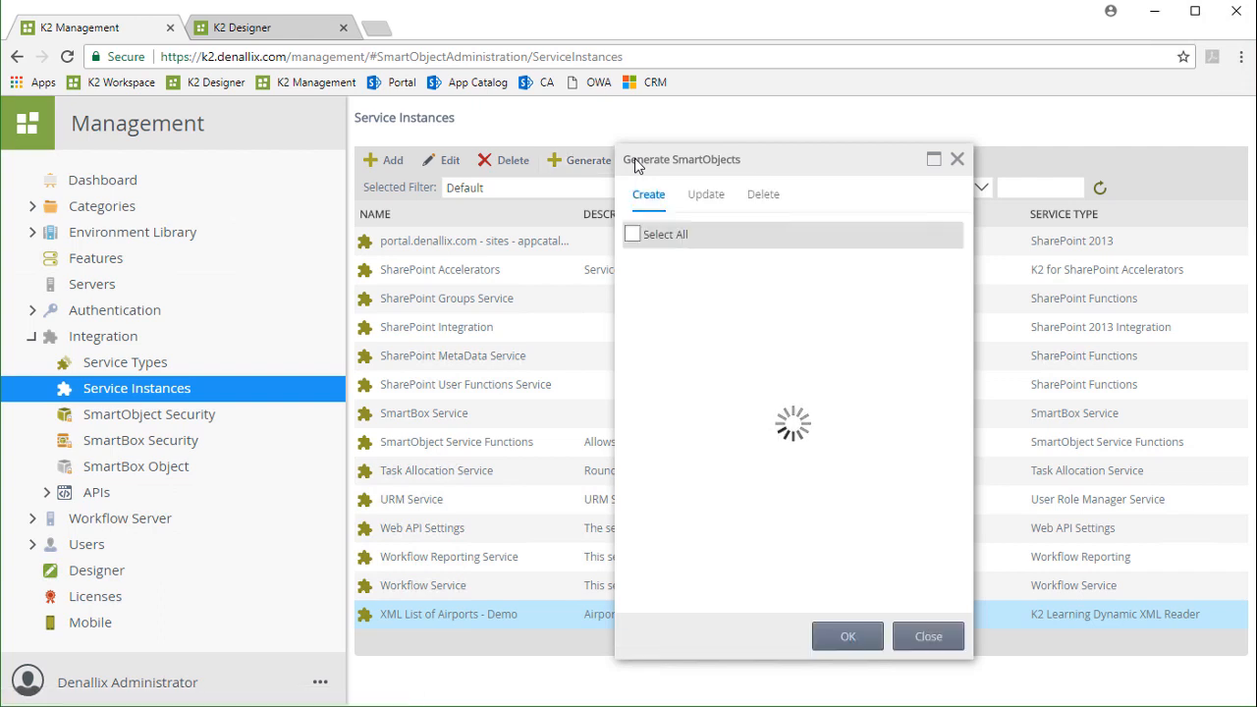
{"action": "mouse_move", "coordinate": [852, 243]}
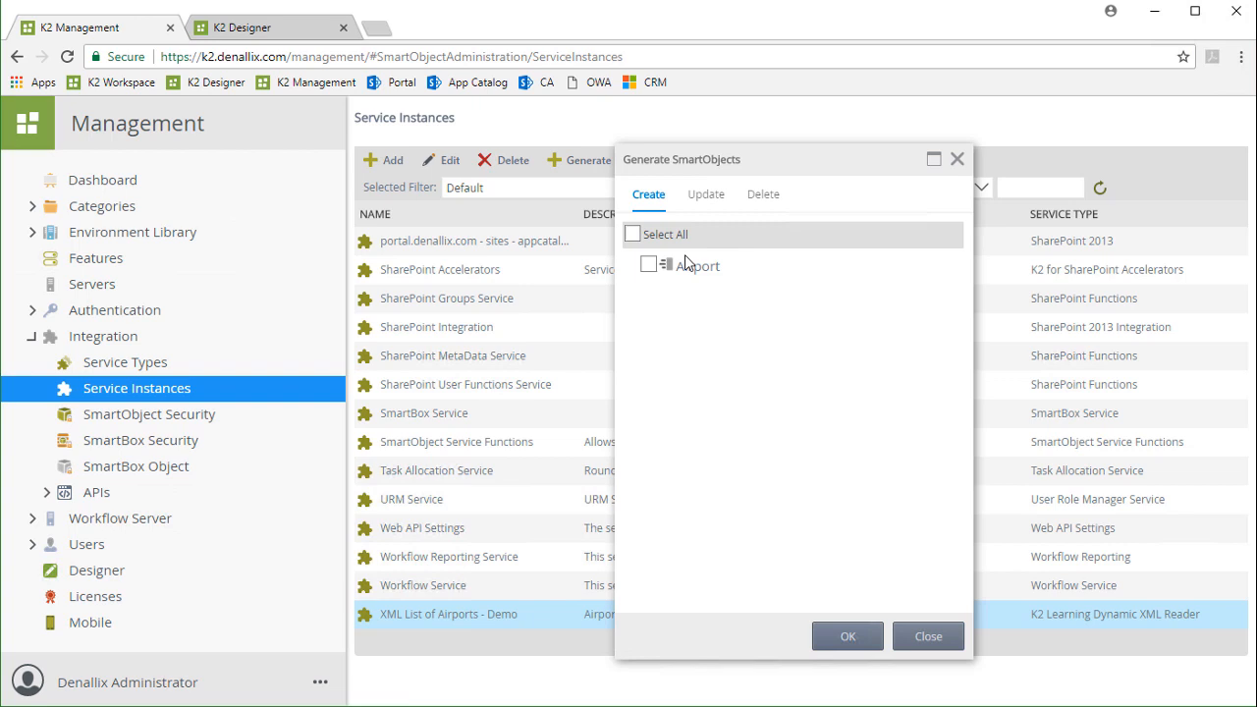
{"action": "left_click", "coordinate": [649, 263]}
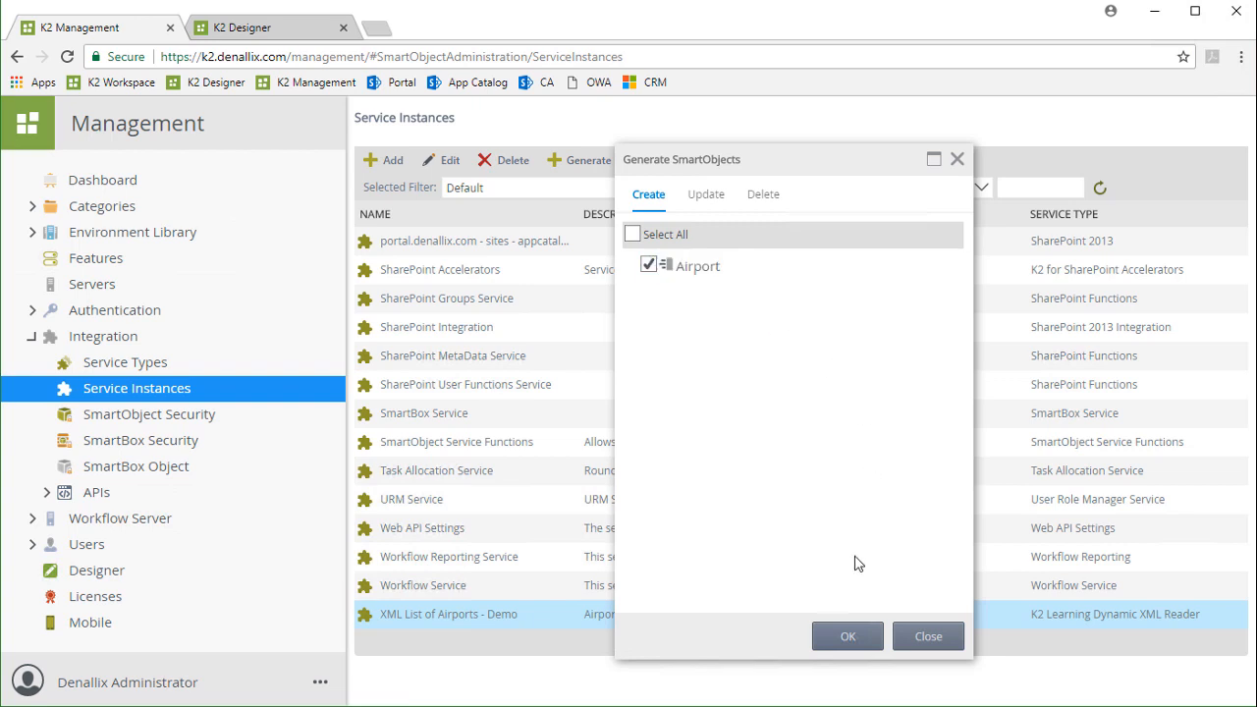
{"action": "left_click", "coordinate": [847, 636]}
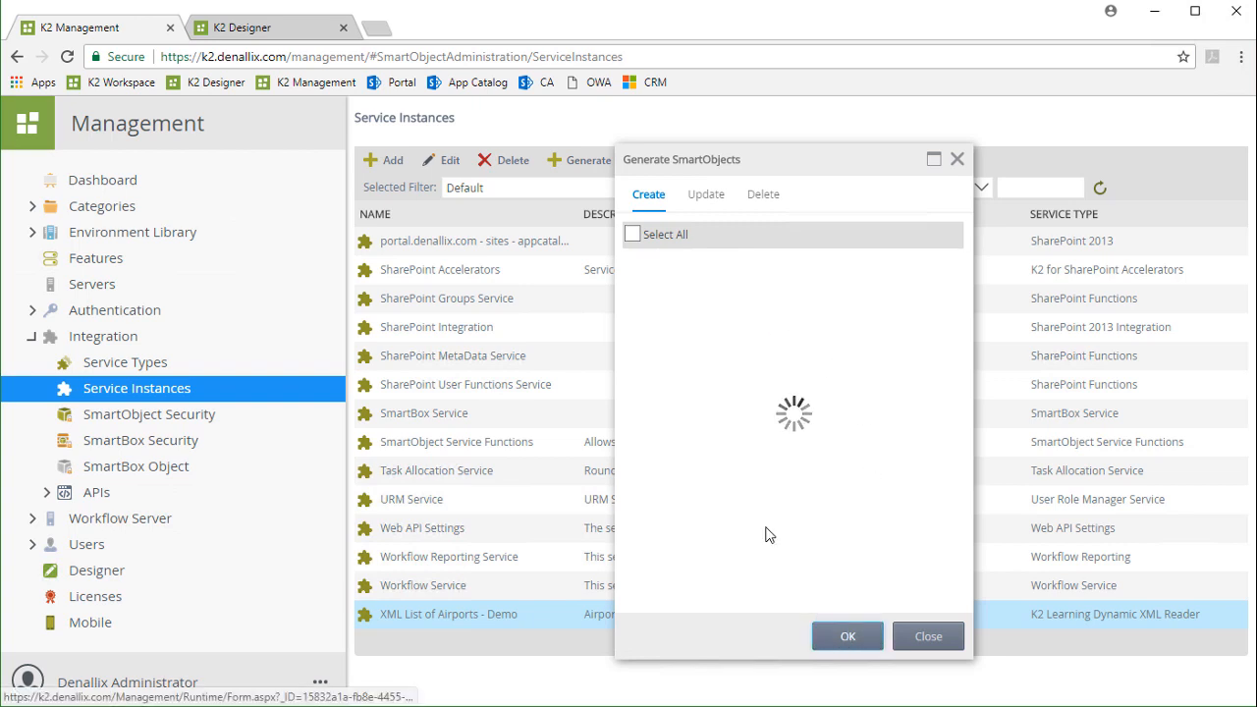
{"action": "left_click", "coordinate": [927, 637]}
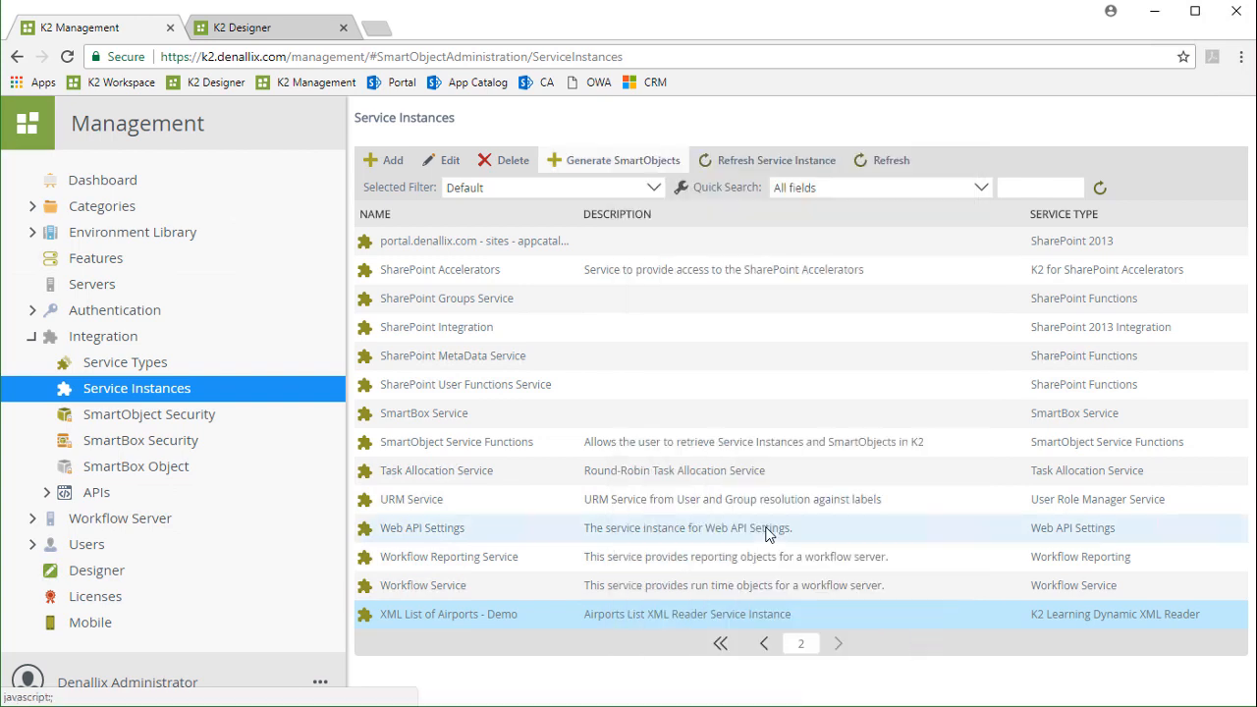
{"action": "mouse_move", "coordinate": [731, 526]}
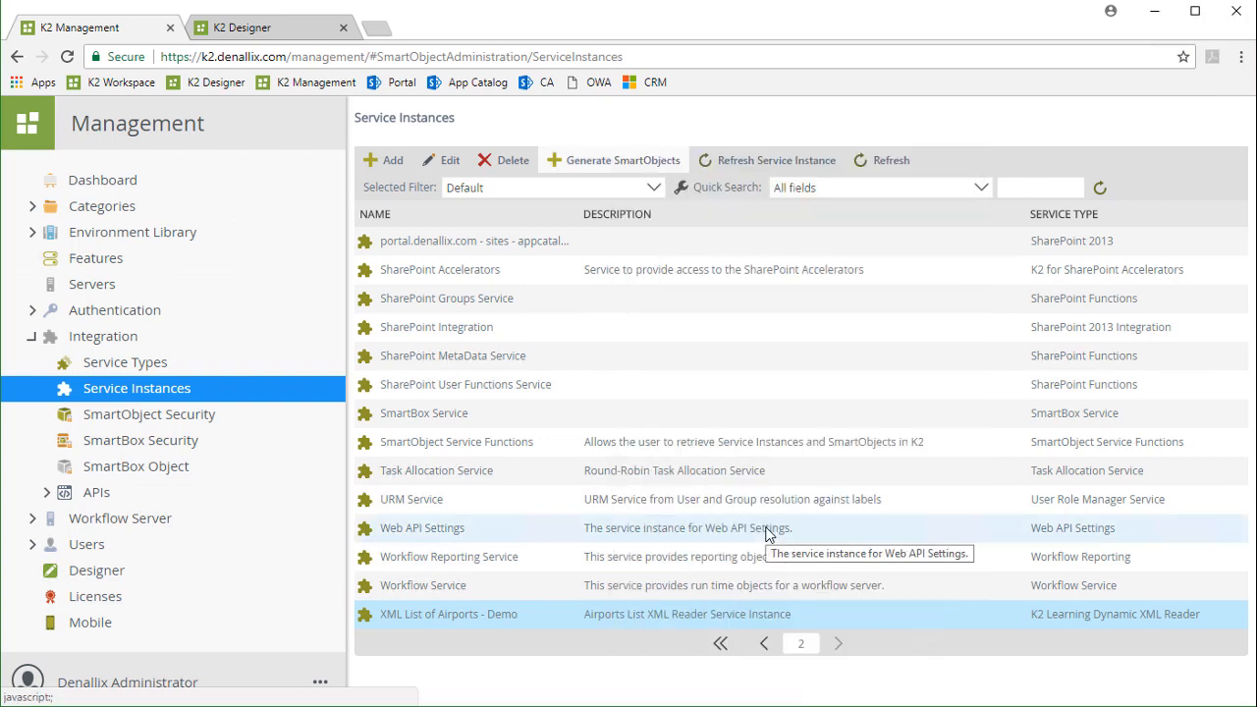
{"action": "mouse_move", "coordinate": [361, 293]}
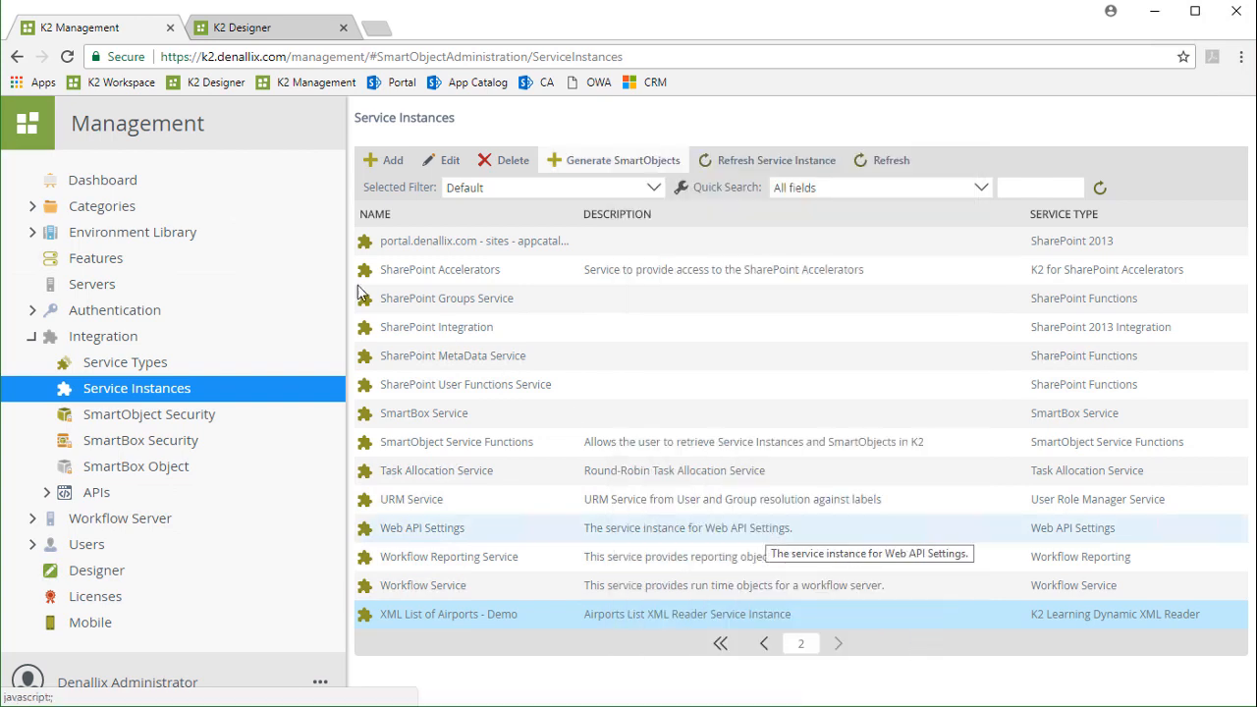
Expand Categories > K2 Learning Dynamic XML Reader > XML List of Airports - Demo and select Airport.
{"action": "left_click", "coordinate": [32, 206]}
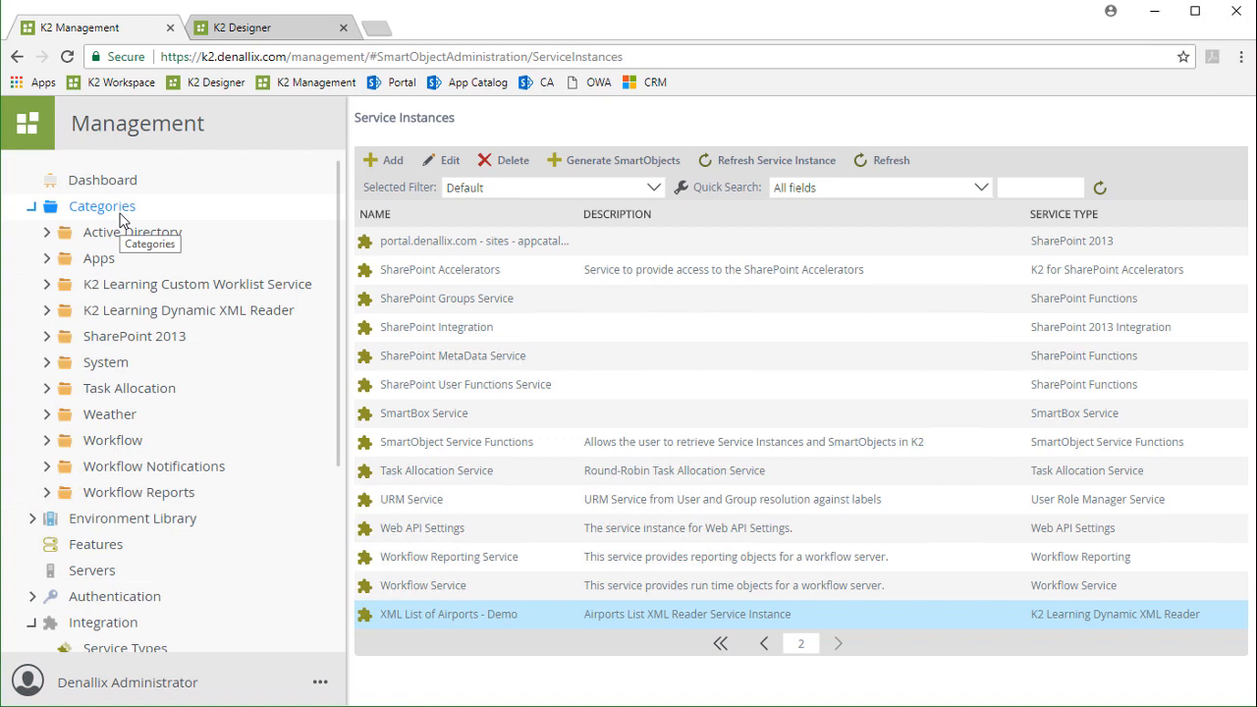
{"action": "left_click", "coordinate": [47, 311]}
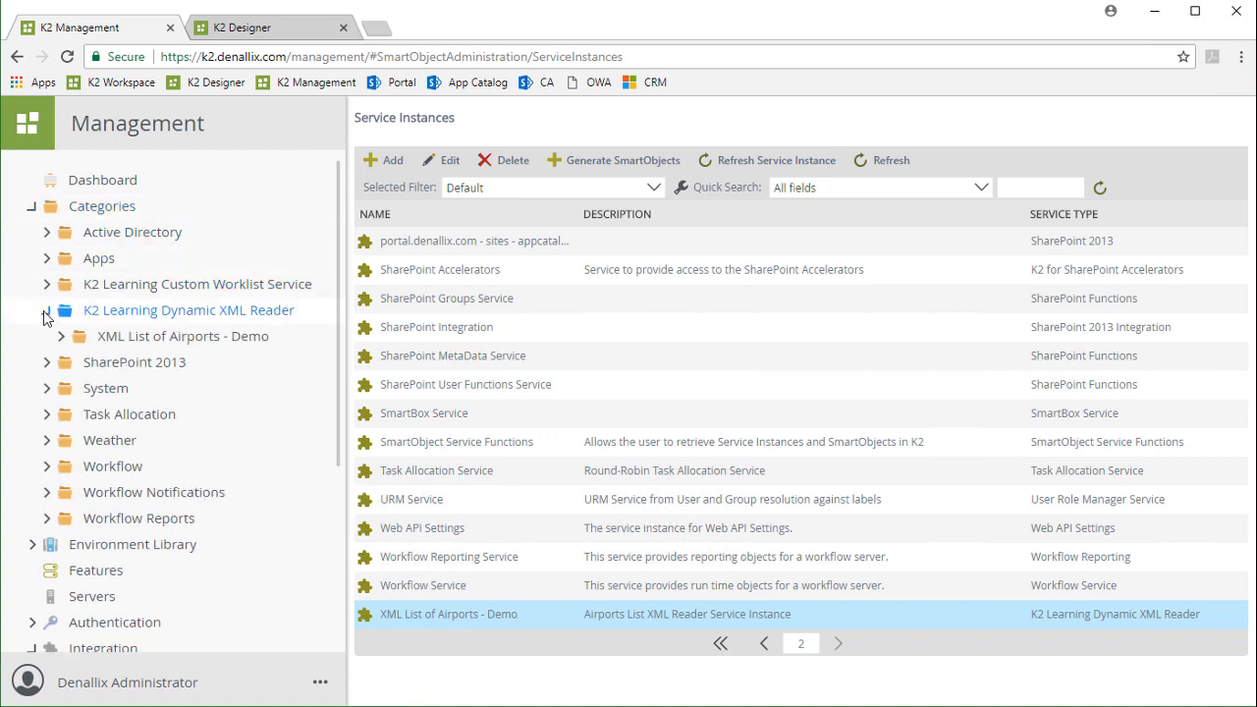
{"action": "left_click", "coordinate": [47, 310]}
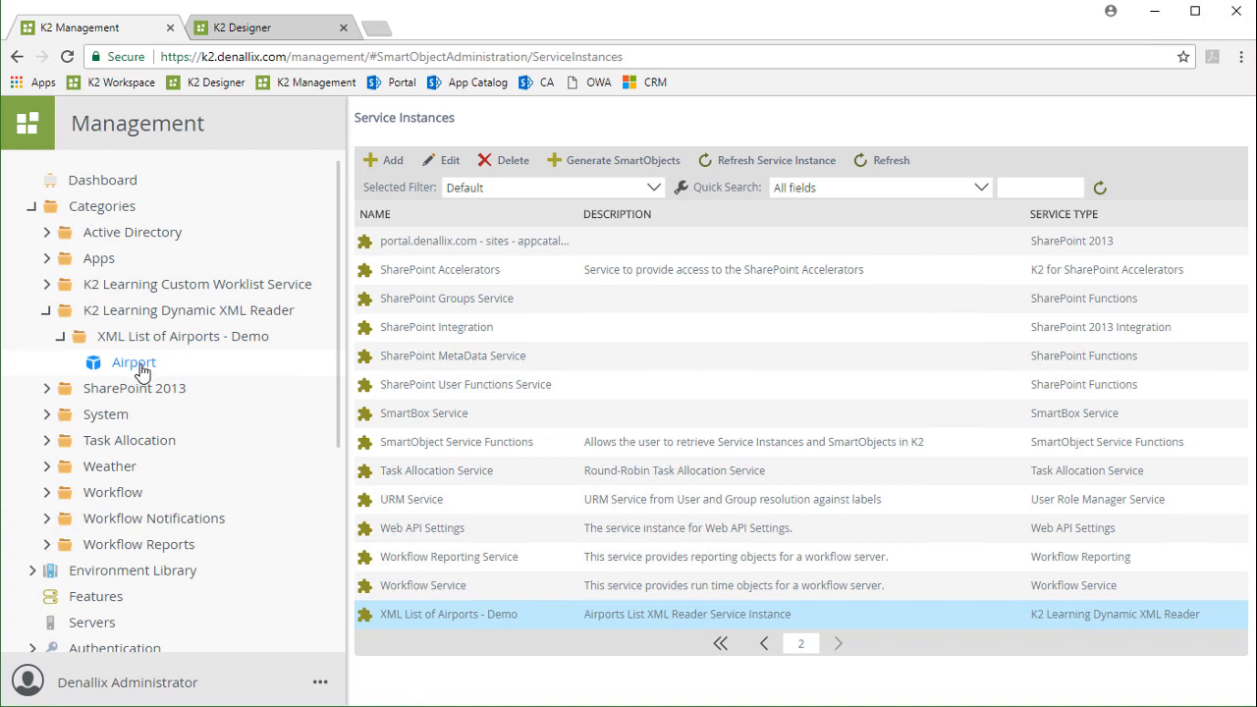
{"action": "left_click", "coordinate": [134, 361]}
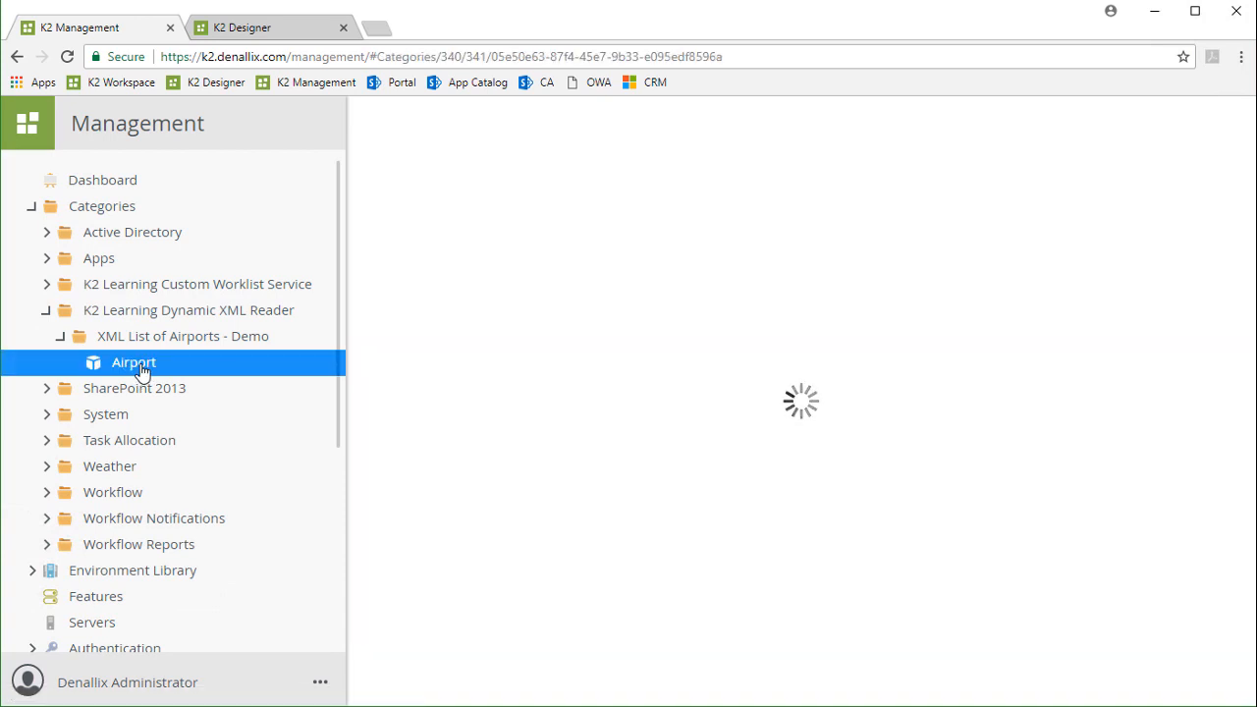
Start executing a method from the Airport SmartObject's Methods section.
{"action": "left_click", "coordinate": [134, 362]}
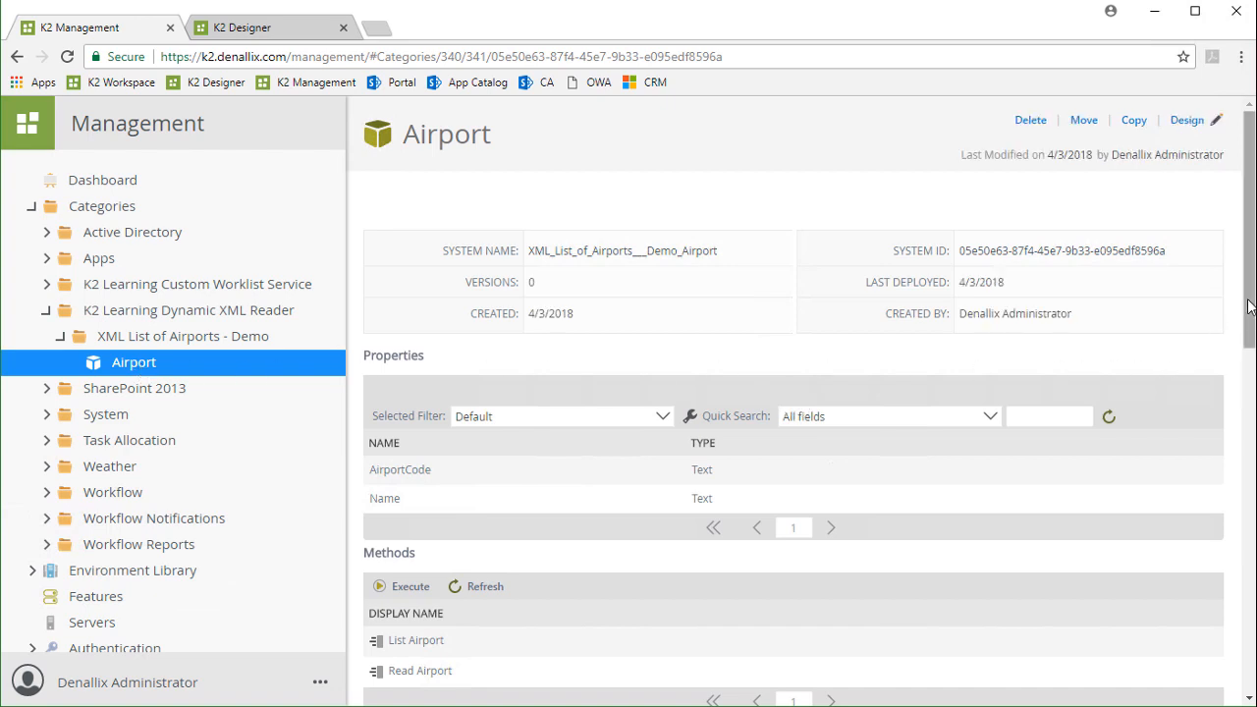
{"action": "scroll", "scroll_direction": "down", "scroll_amount": 3}
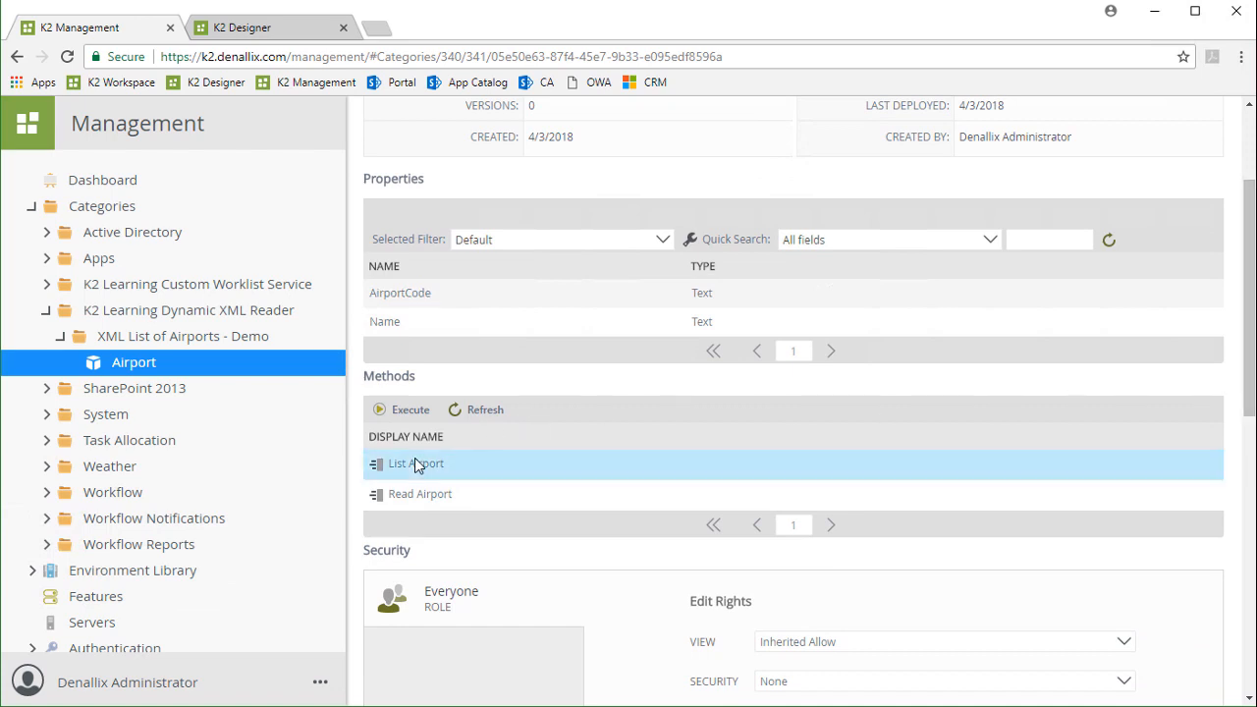
{"action": "left_click", "coordinate": [408, 410]}
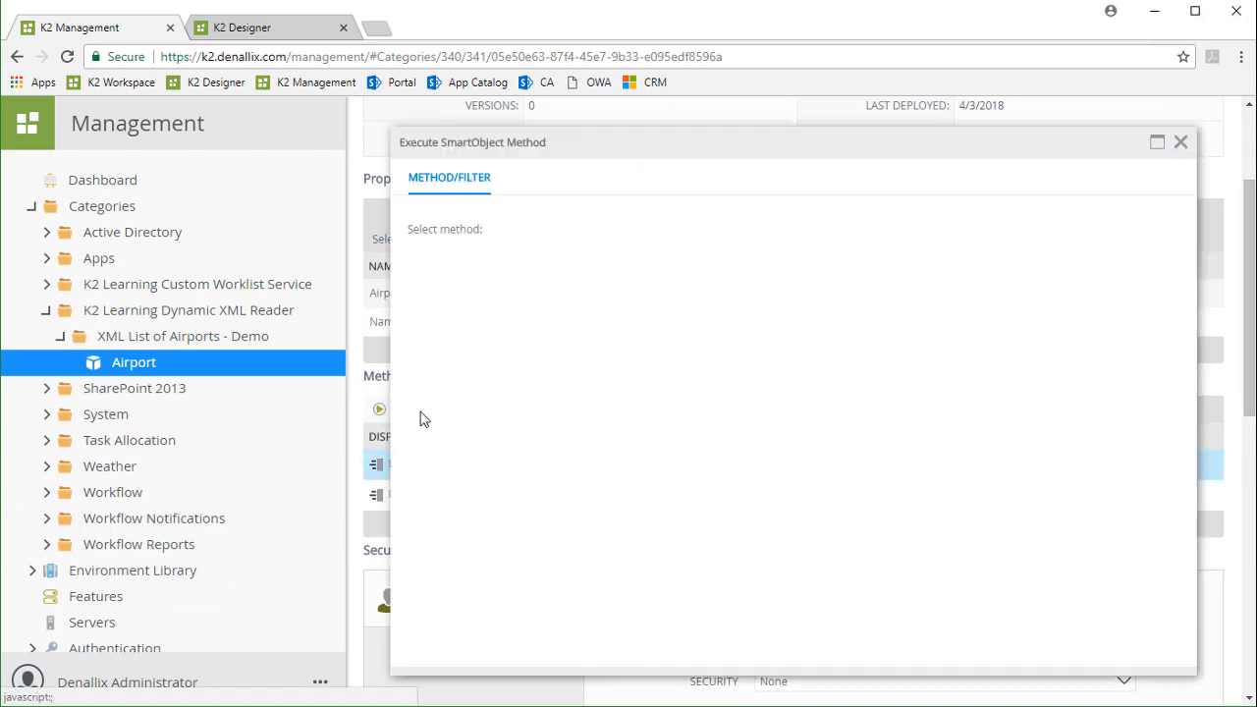
Execute the List Airport method, returning airports ORD, LHR, JFK, NRT and YYZ.
{"action": "left_click", "coordinate": [868, 224]}
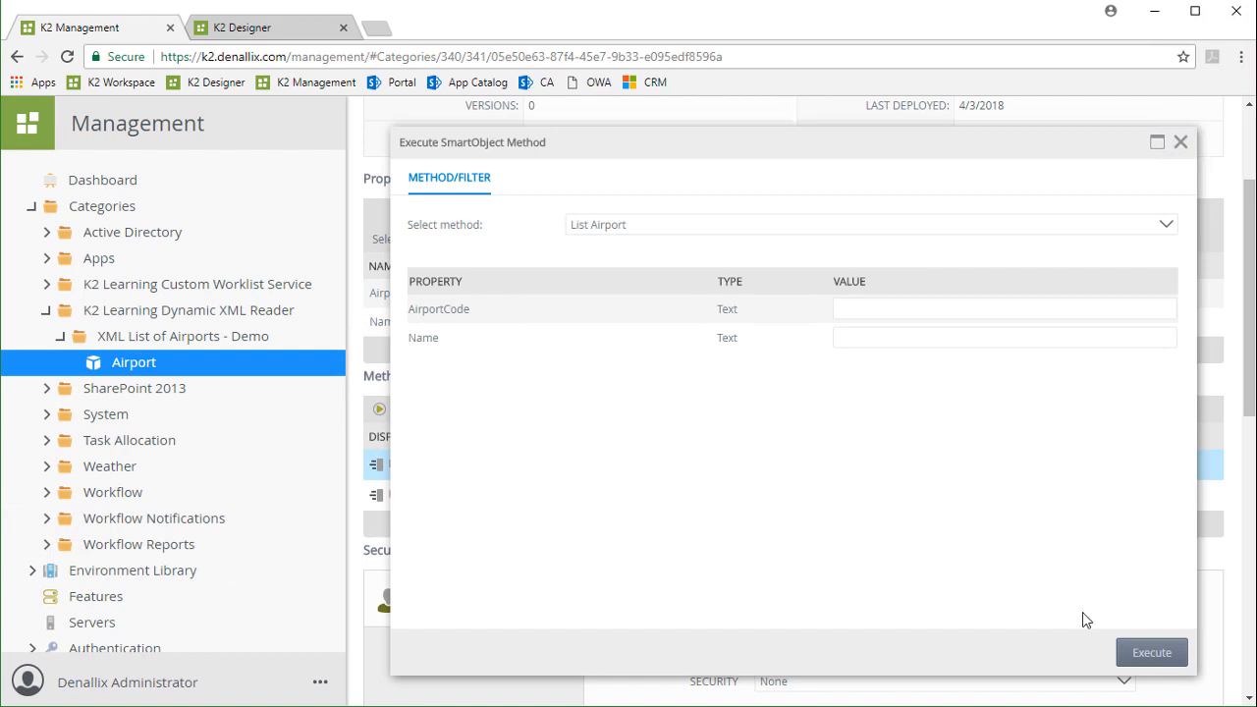
{"action": "left_click", "coordinate": [1151, 652]}
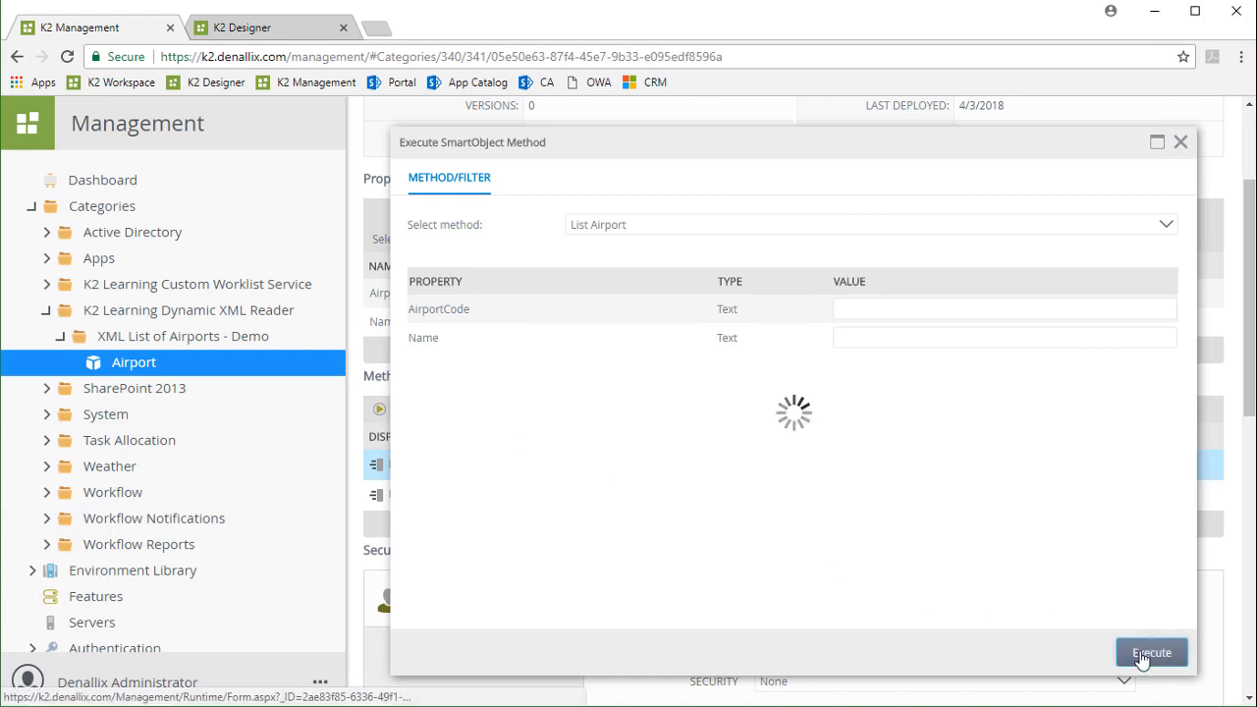
{"action": "left_click", "coordinate": [1151, 652]}
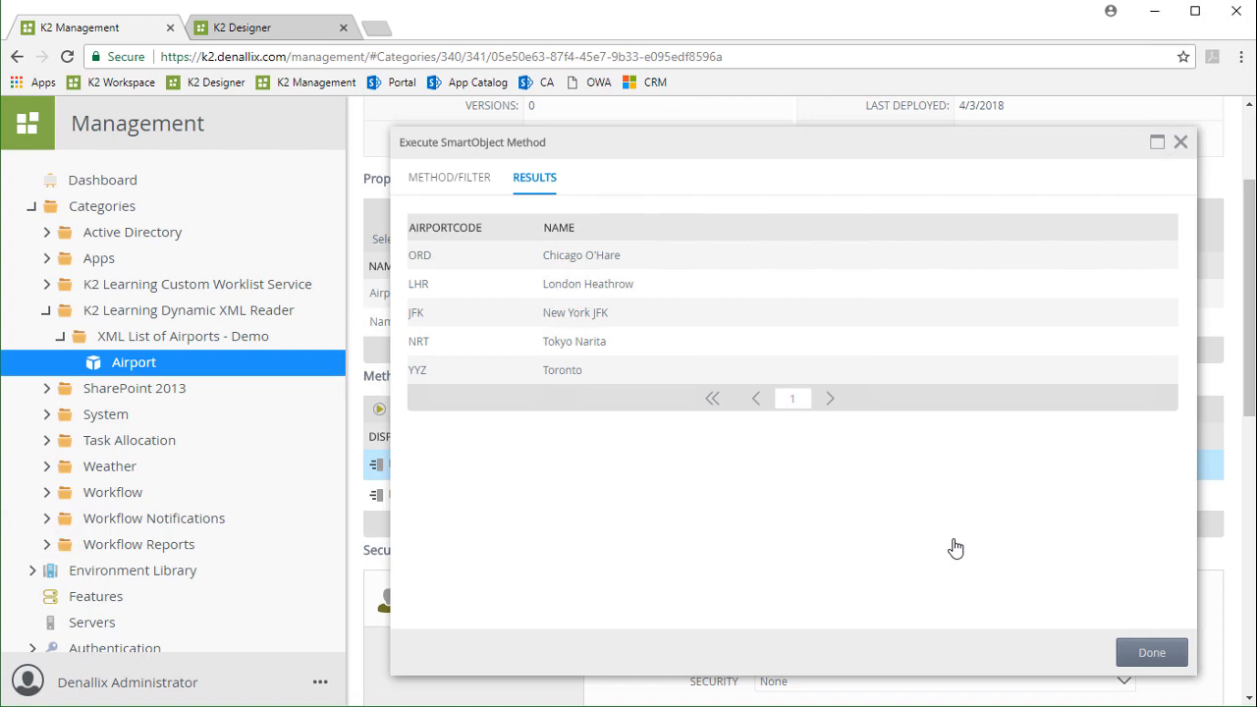